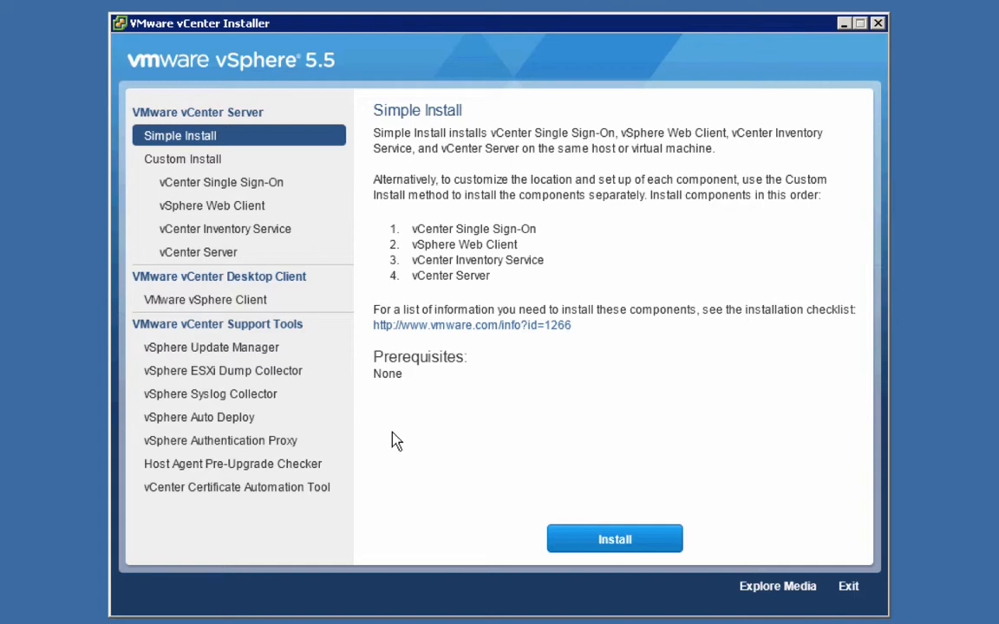
mouse_move(388, 430)
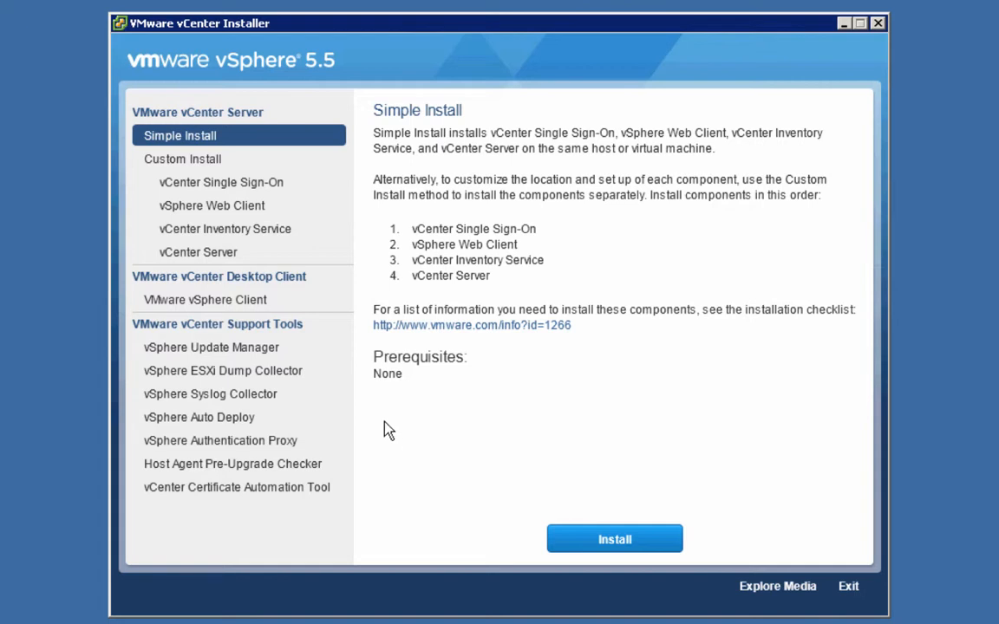
Launch the vSphere Update Manager installer in English (United States), reaching the upgrade notice
left_click(210, 393)
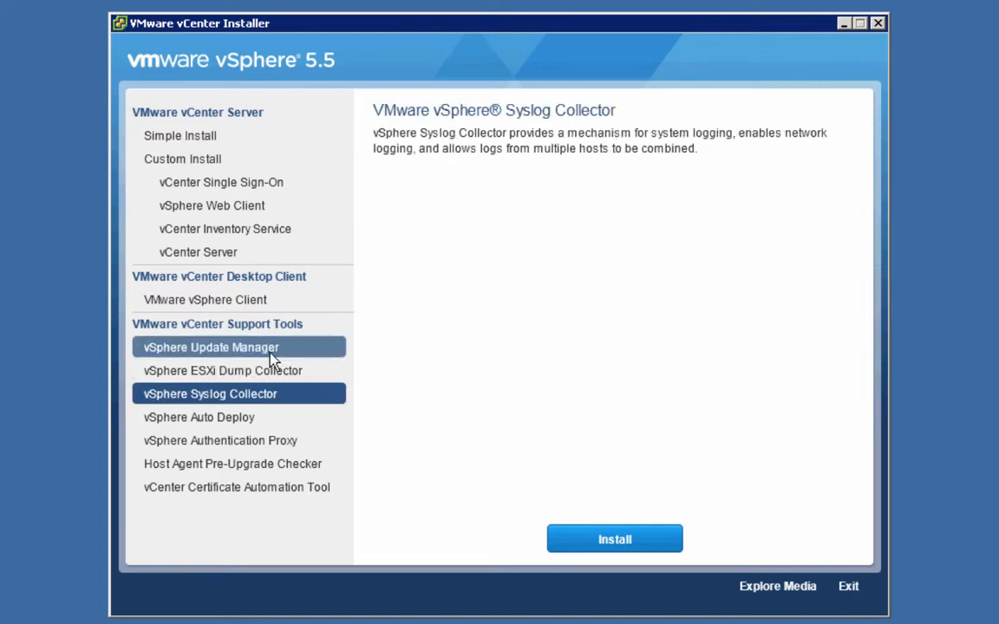
left_click(210, 347)
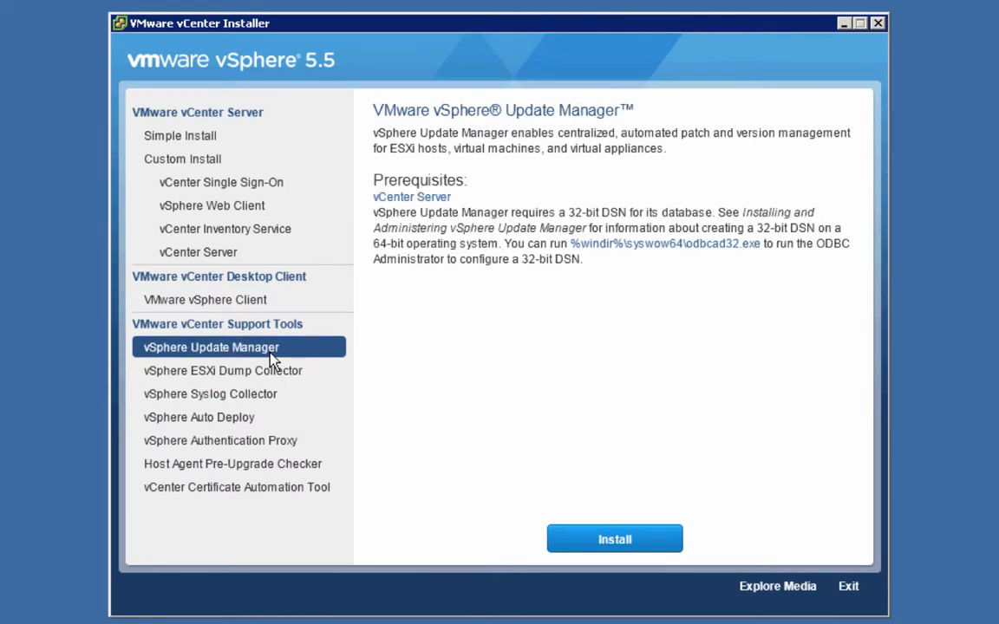
mouse_move(510, 458)
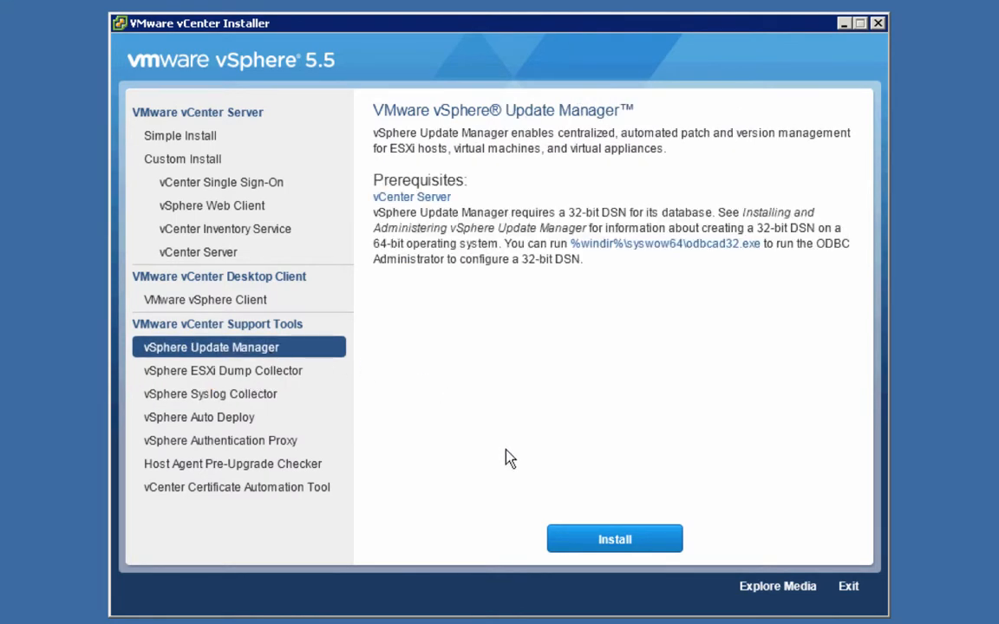
mouse_move(614, 538)
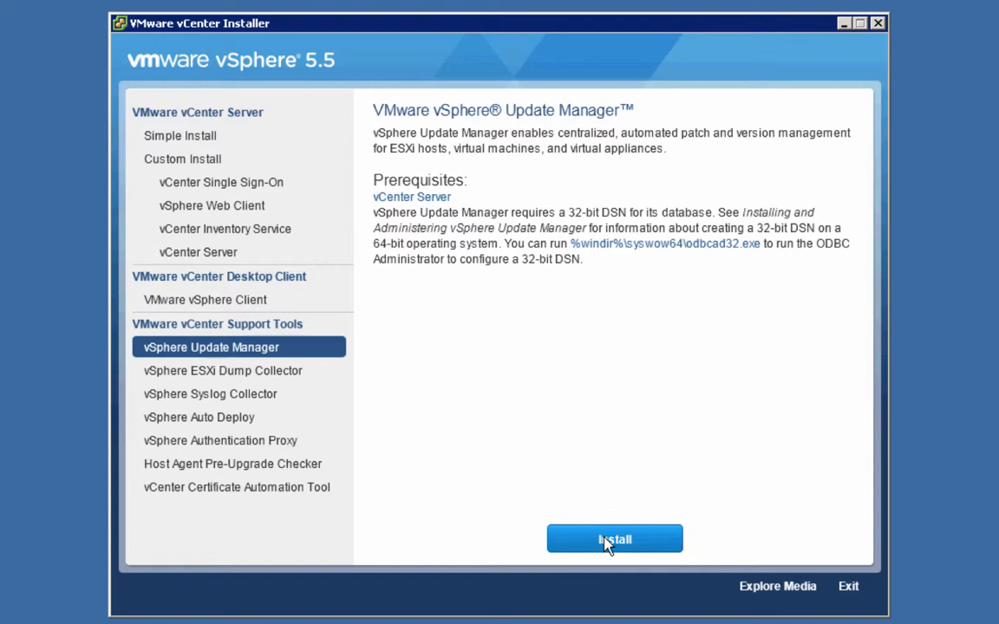
left_click(614, 538)
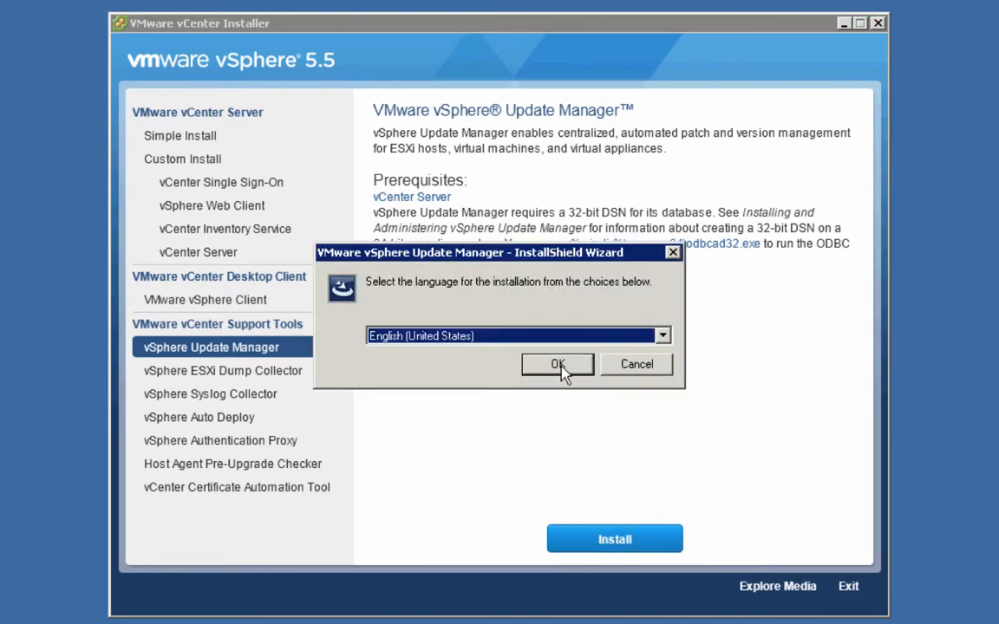
left_click(556, 365)
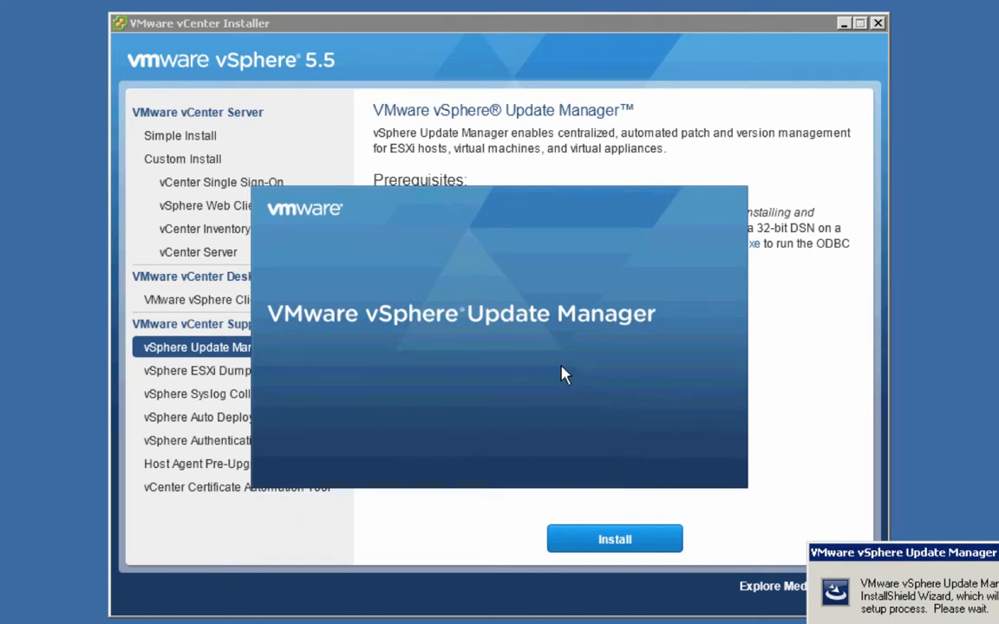
left_click(614, 539)
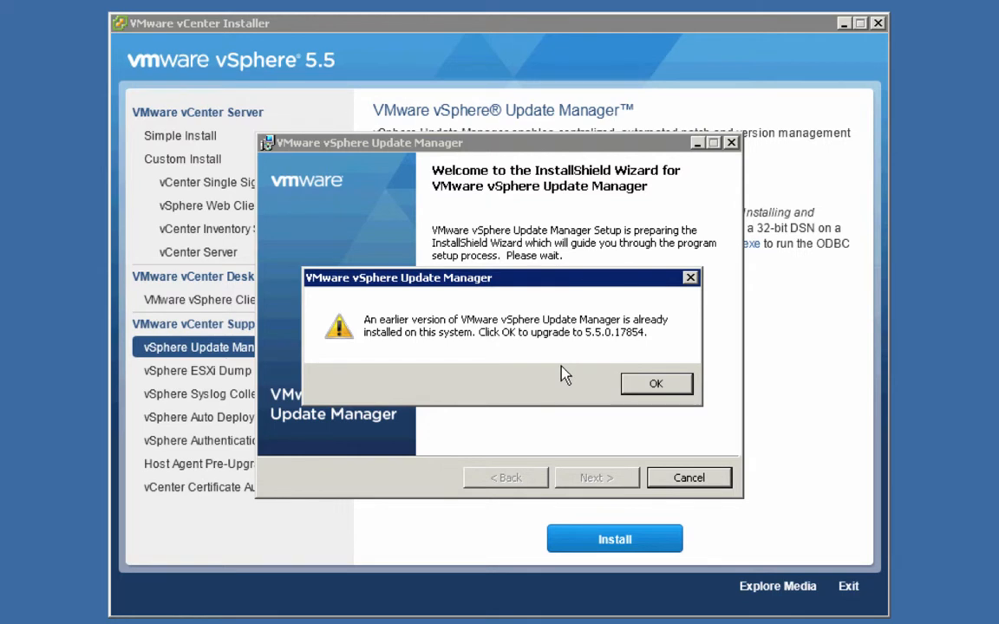
mouse_move(571, 370)
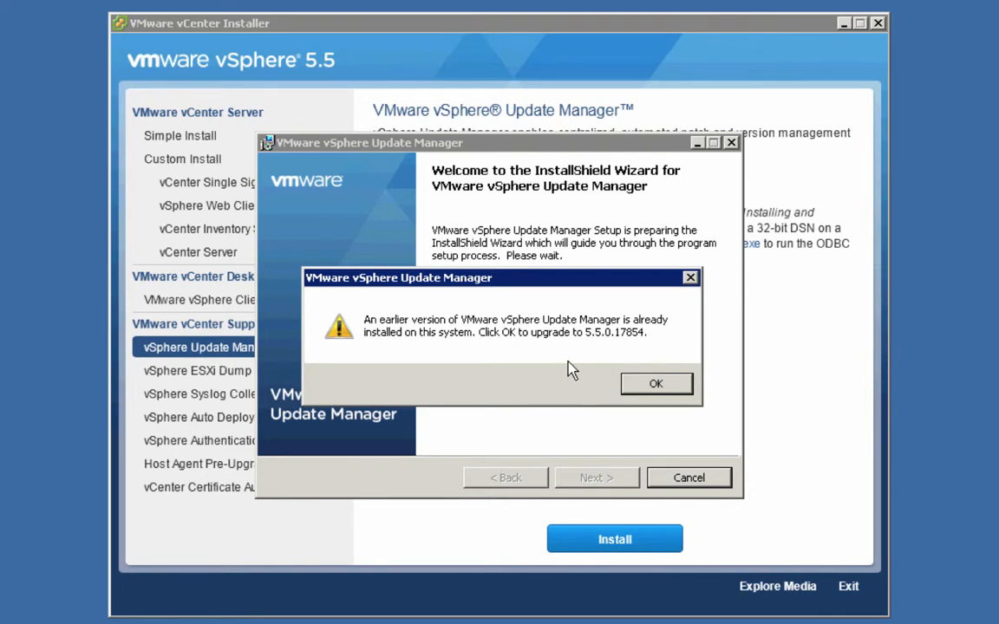
mouse_move(594, 351)
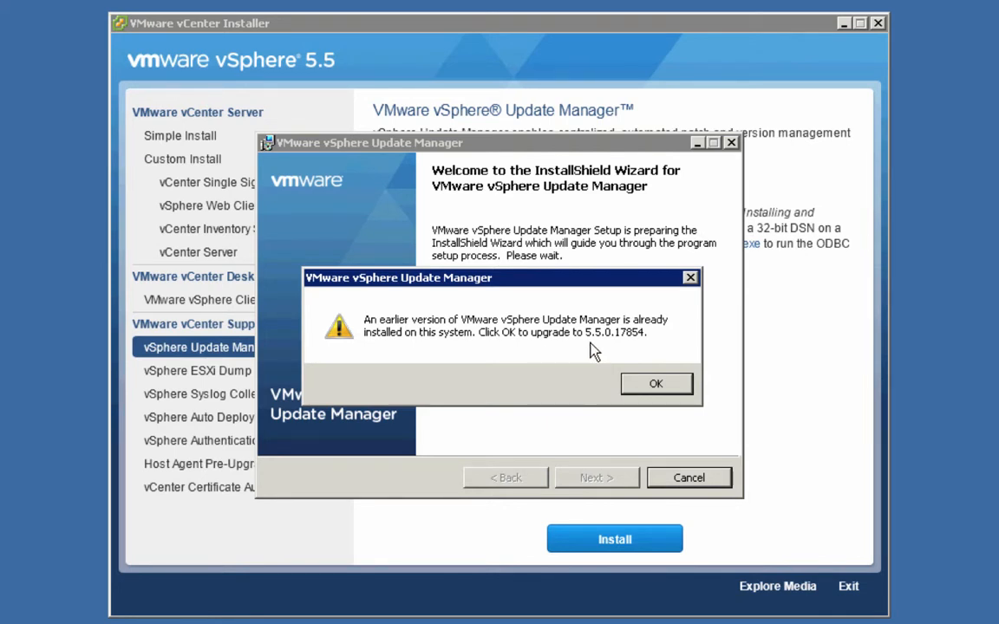
mouse_move(657, 384)
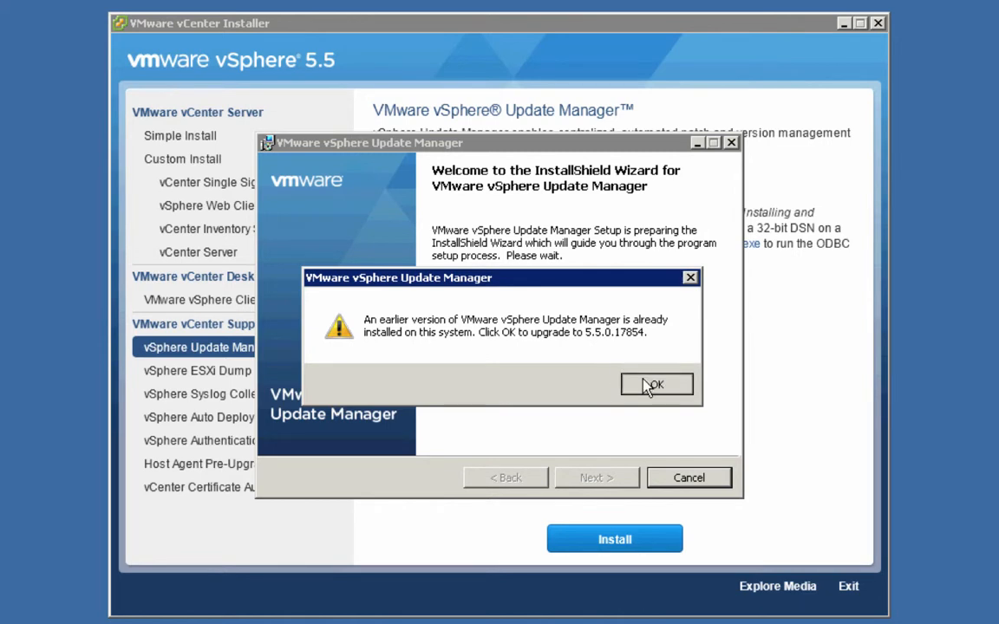
Agree to upgrade to 5.5.0.17854, pass the welcome page, and accept the license terms
left_click(656, 385)
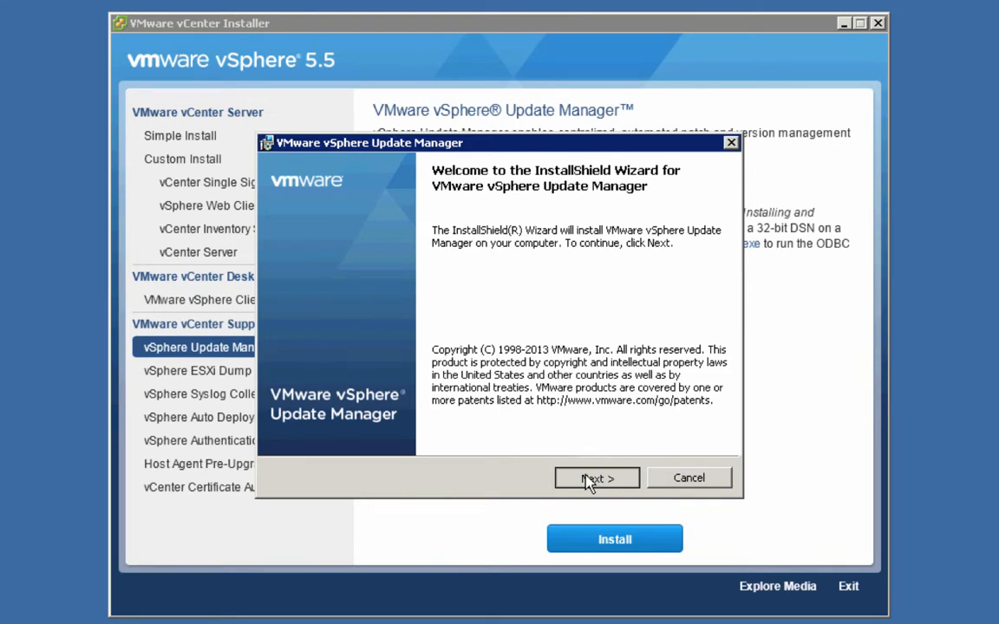
left_click(596, 478)
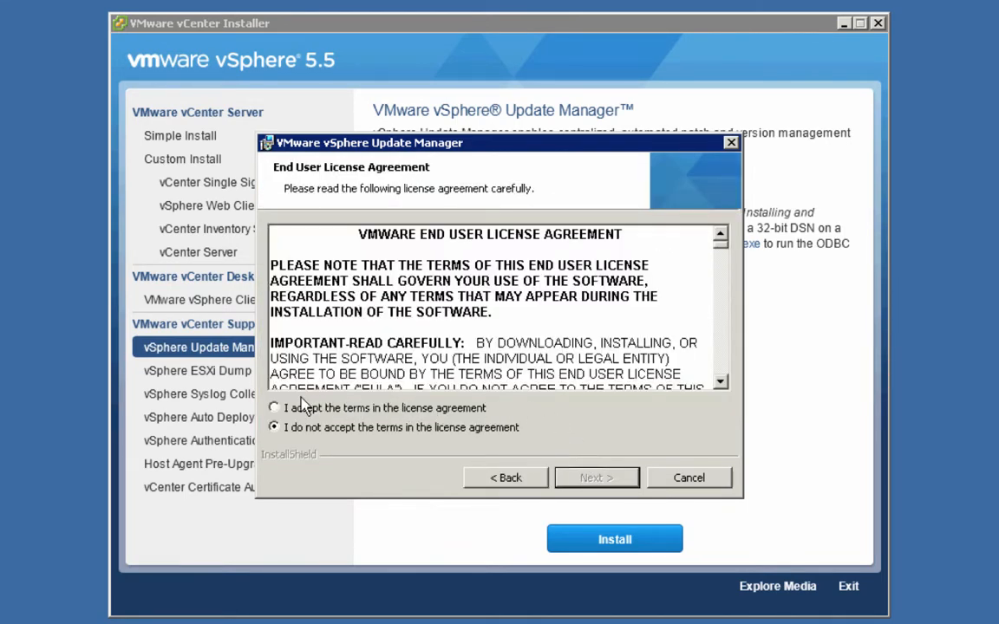
left_click(275, 407)
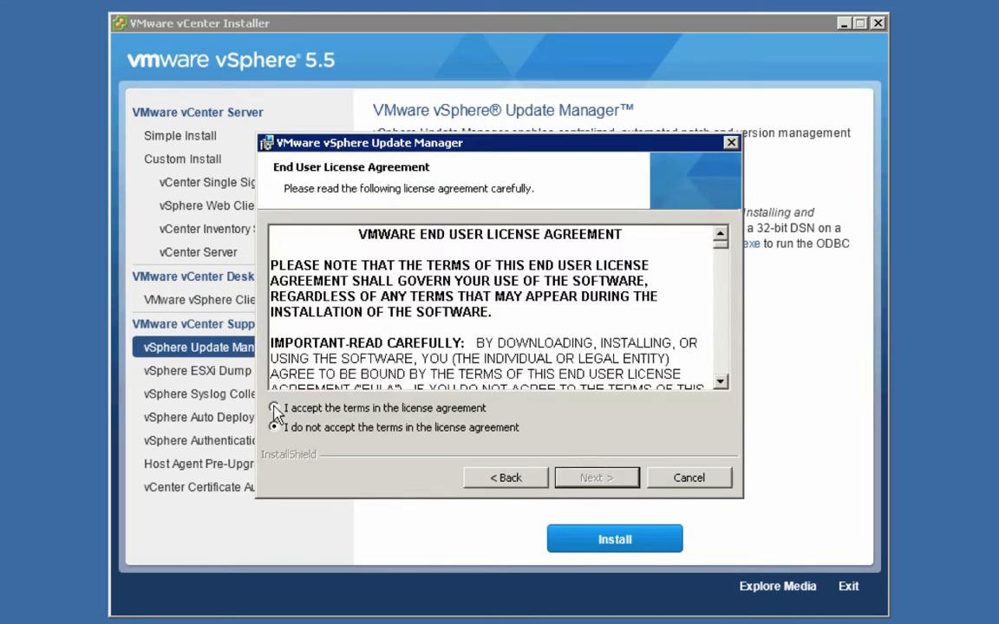
left_click(274, 408)
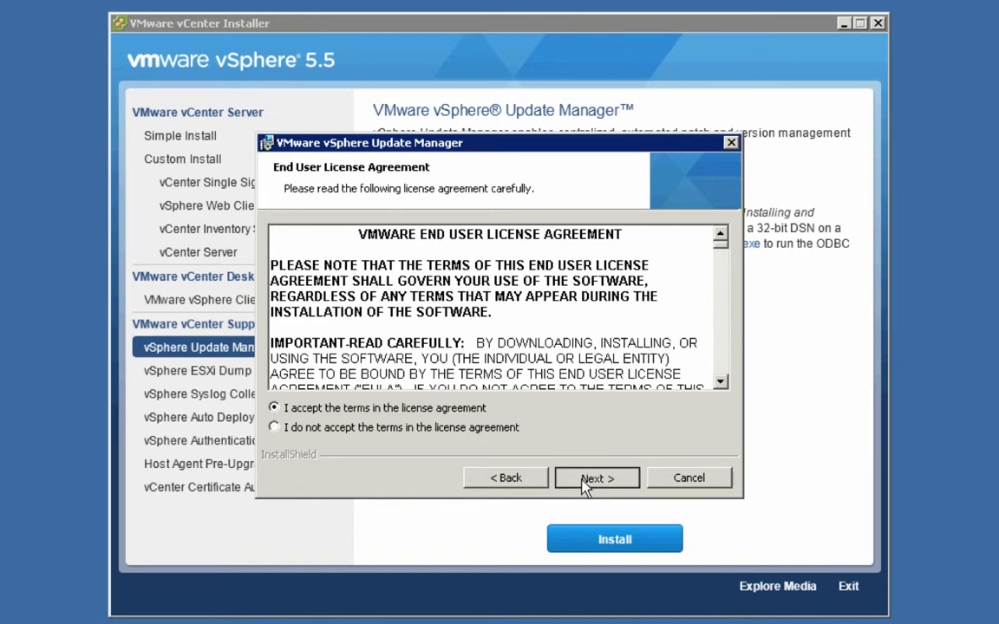
Leave the license page and untick downloading updates from default sources after installation
left_click(597, 478)
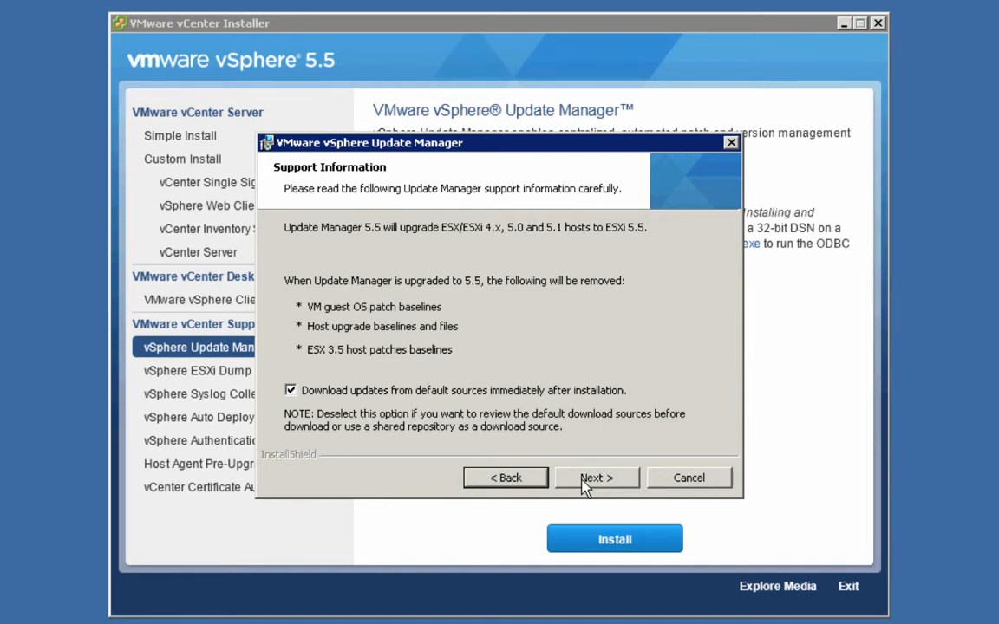
mouse_move(419, 413)
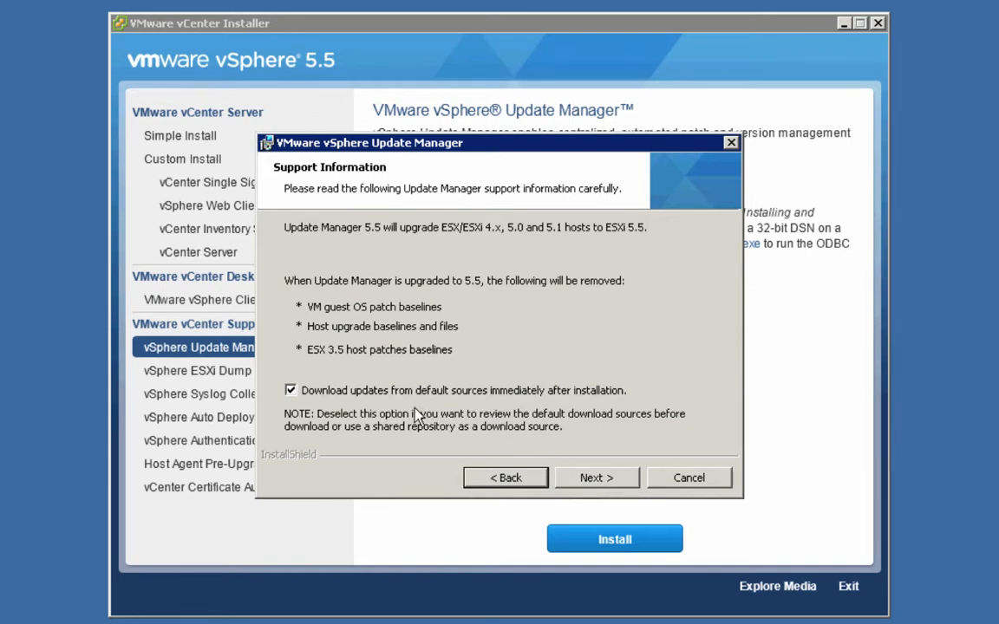
mouse_move(397, 404)
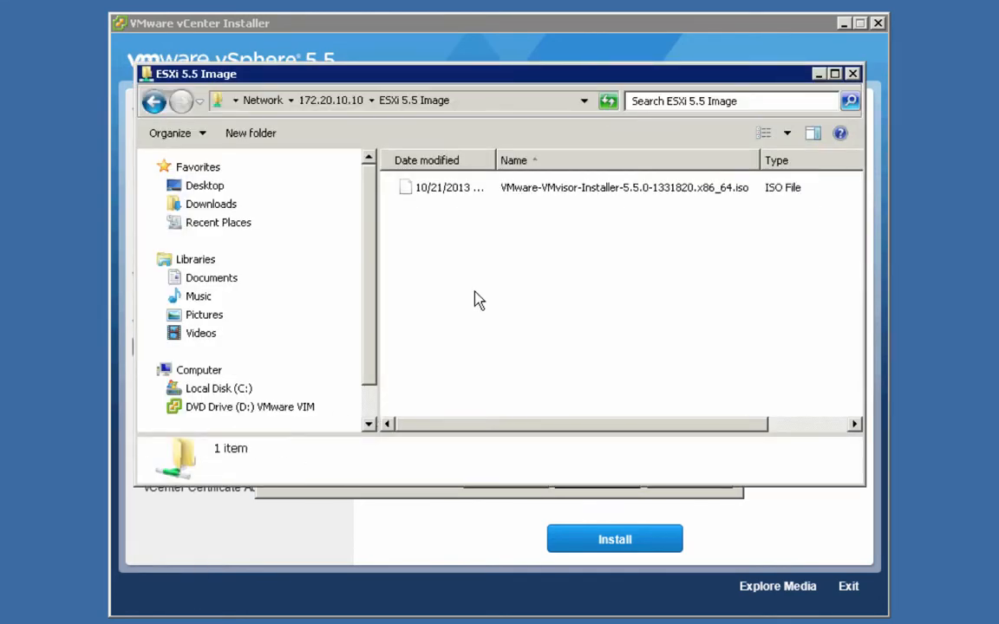
mouse_move(623, 214)
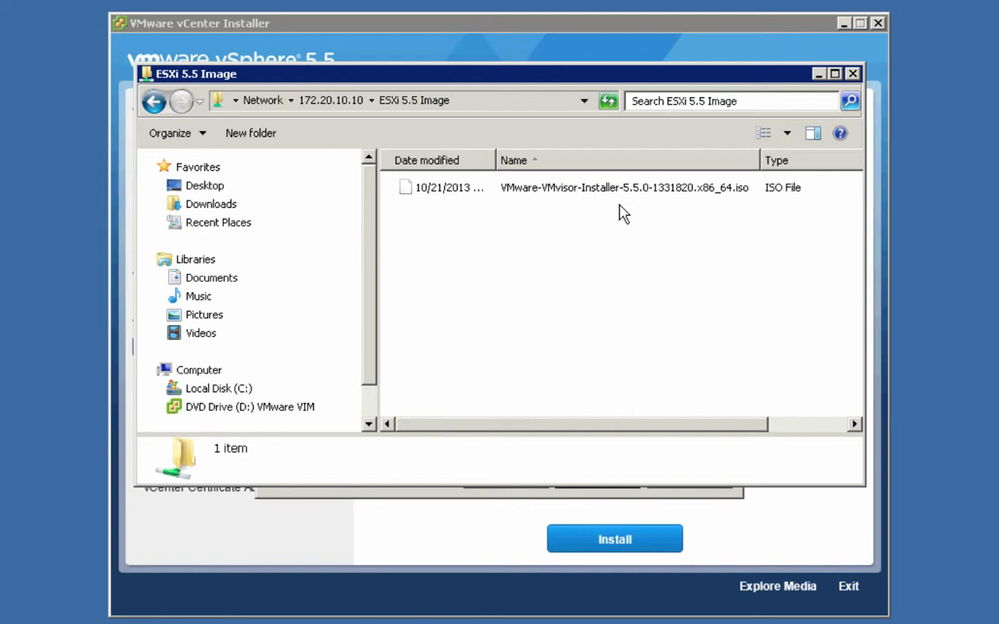
mouse_move(638, 215)
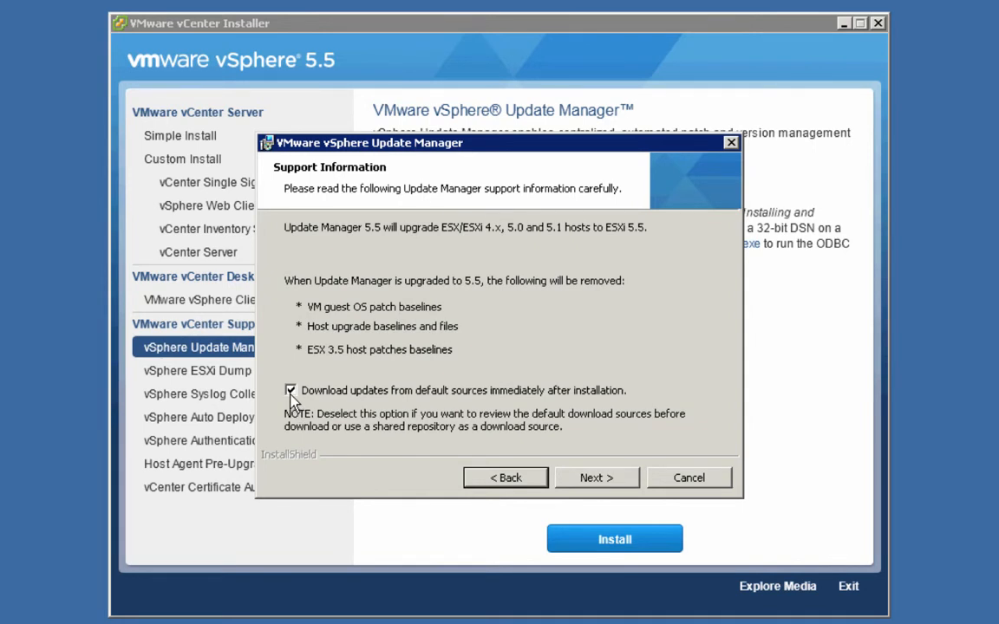
left_click(292, 390)
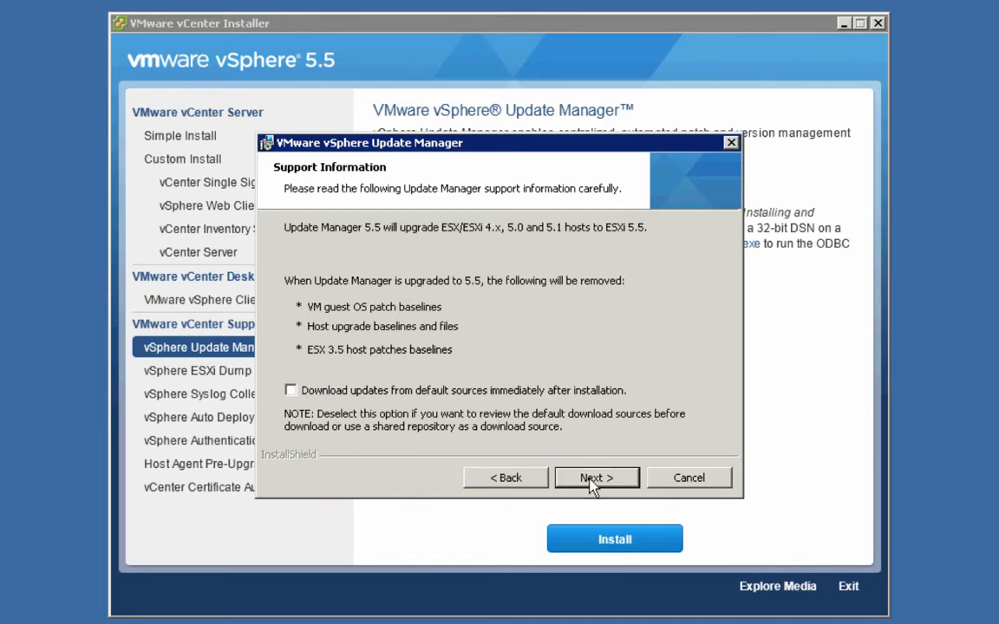
Enter the vCenter Server administrator password and advance to Database Information
left_click(597, 478)
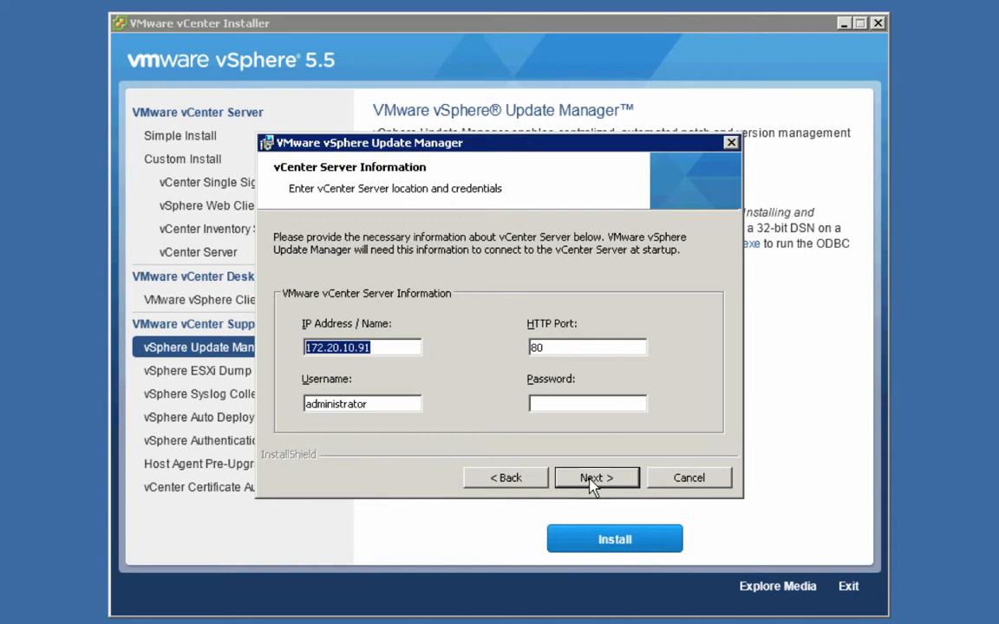
mouse_move(386, 362)
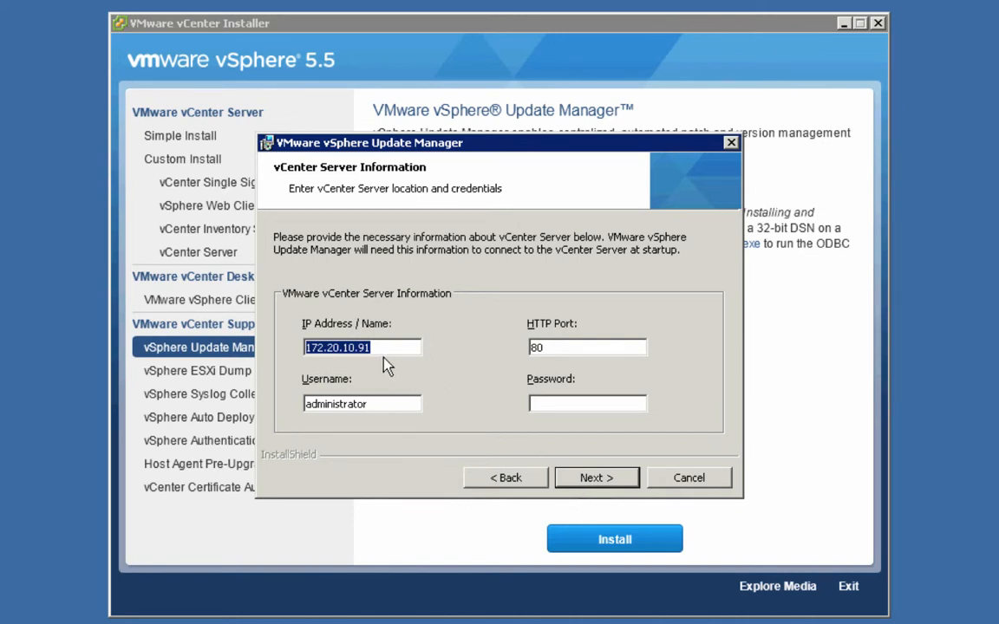
mouse_move(548, 327)
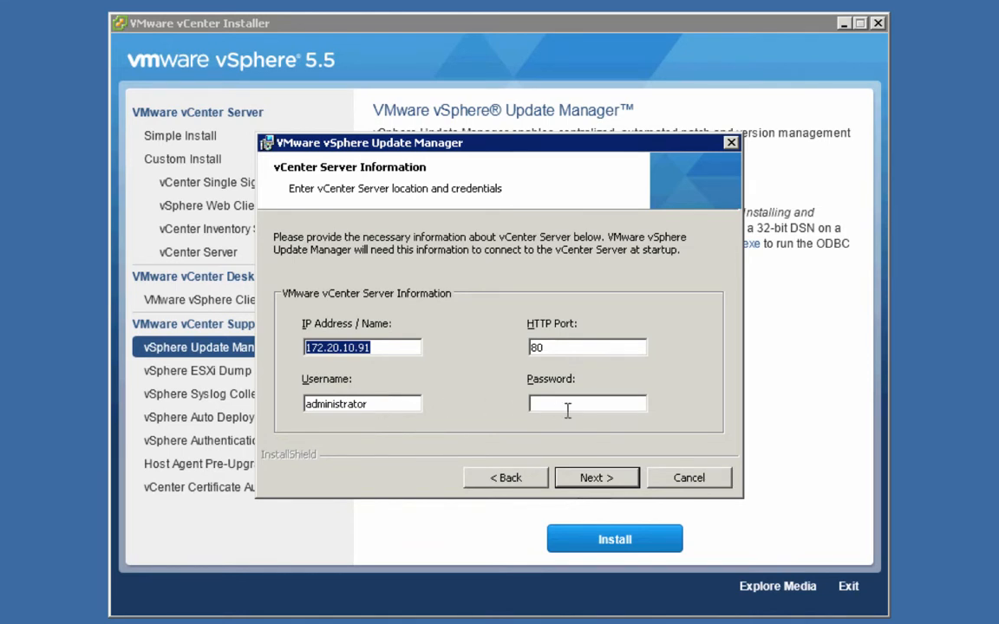
type("••")
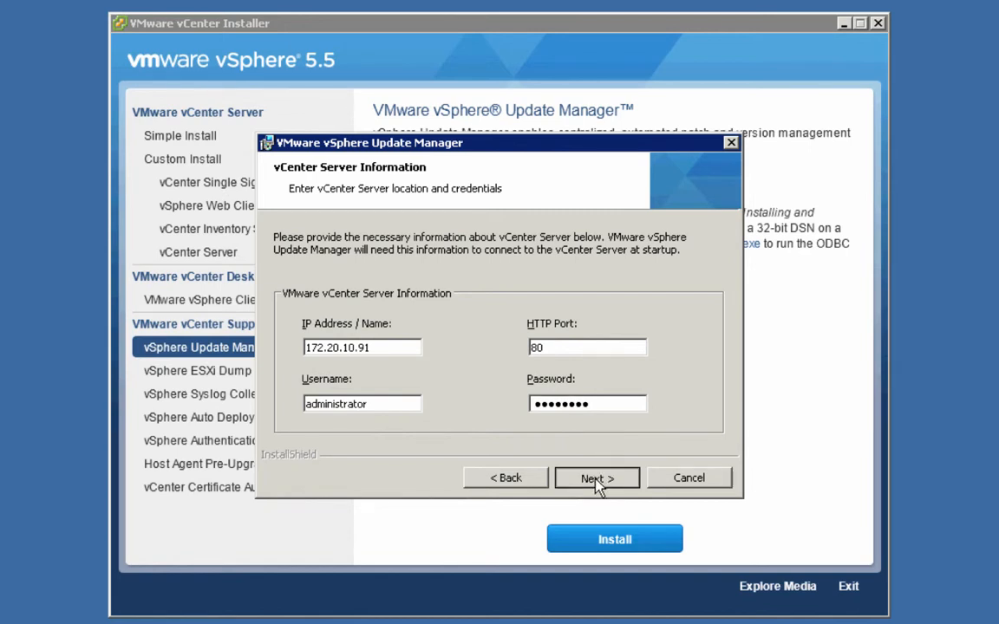
left_click(596, 478)
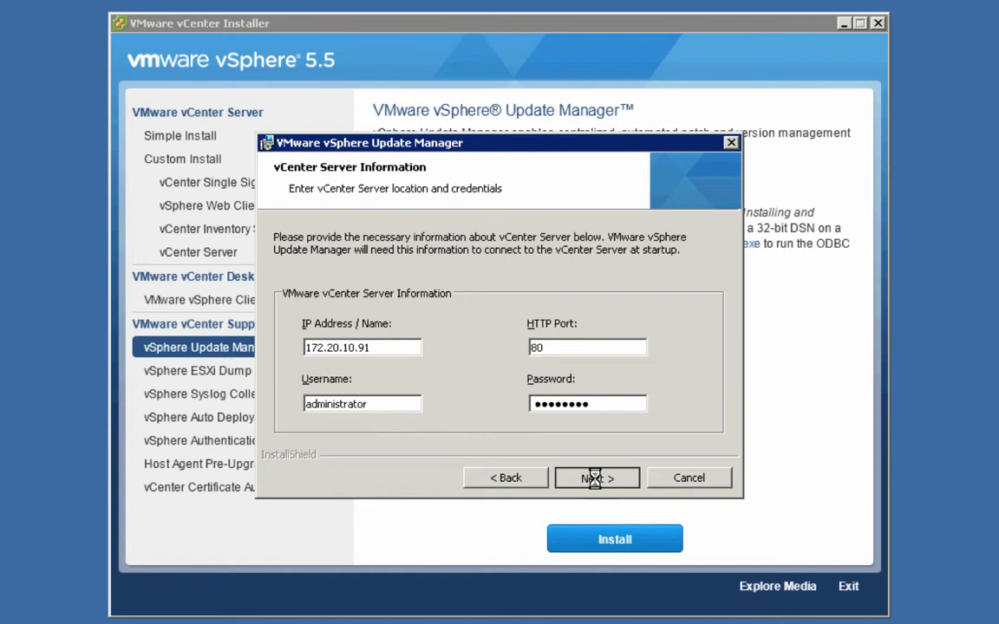
left_click(596, 478)
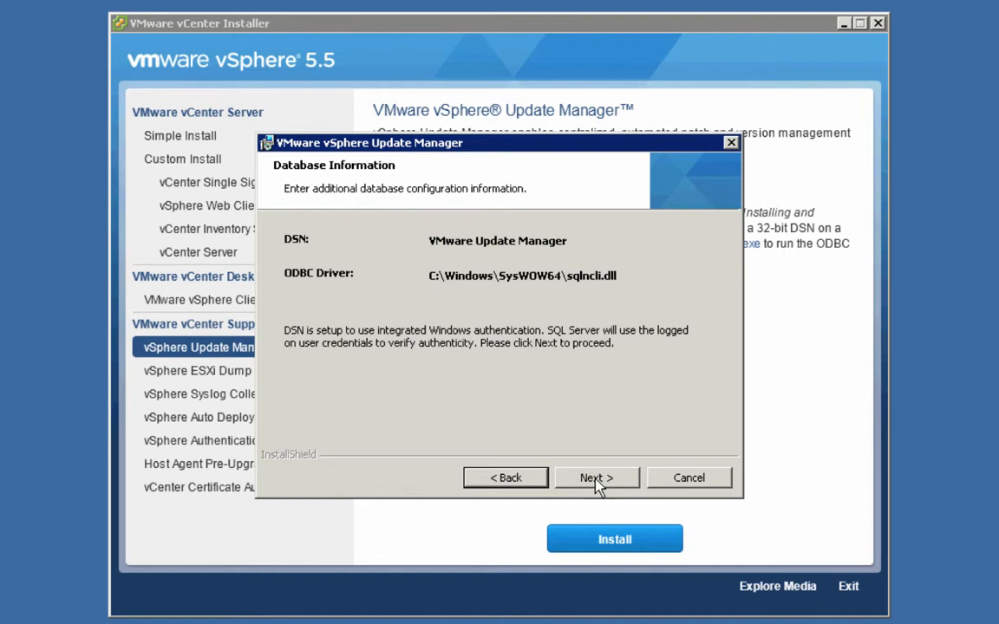
Choose 'Yes, I want to upgrade my Update Manager database' and tick 'I have taken a backup'
left_click(596, 477)
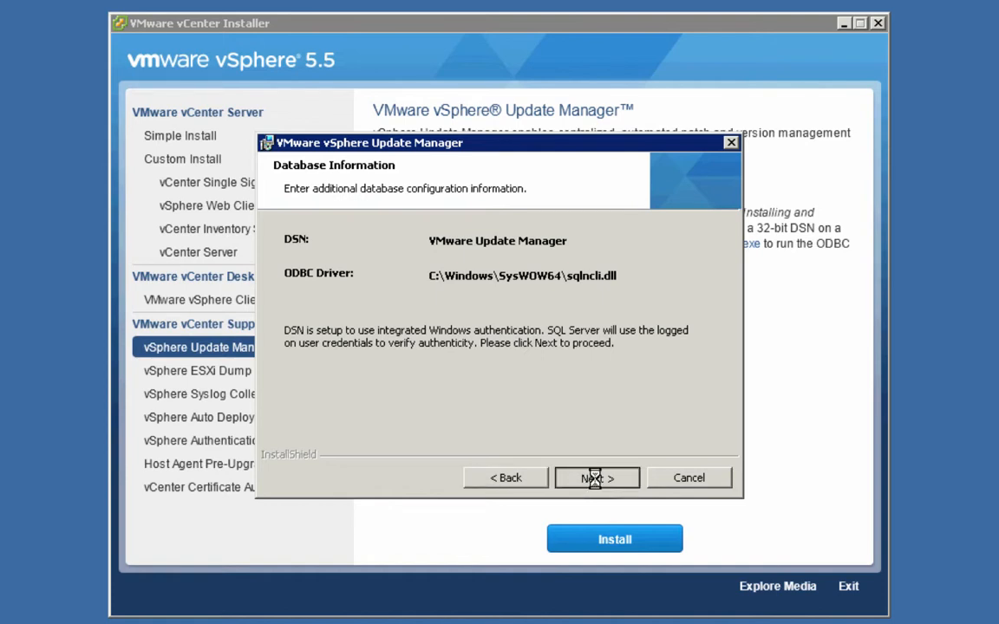
left_click(595, 478)
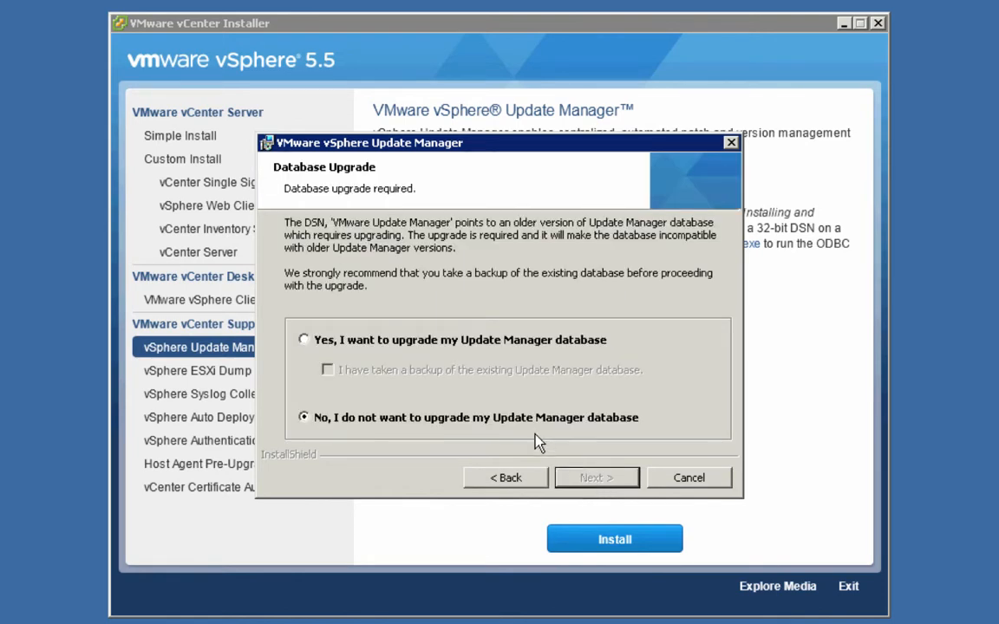
mouse_move(457, 370)
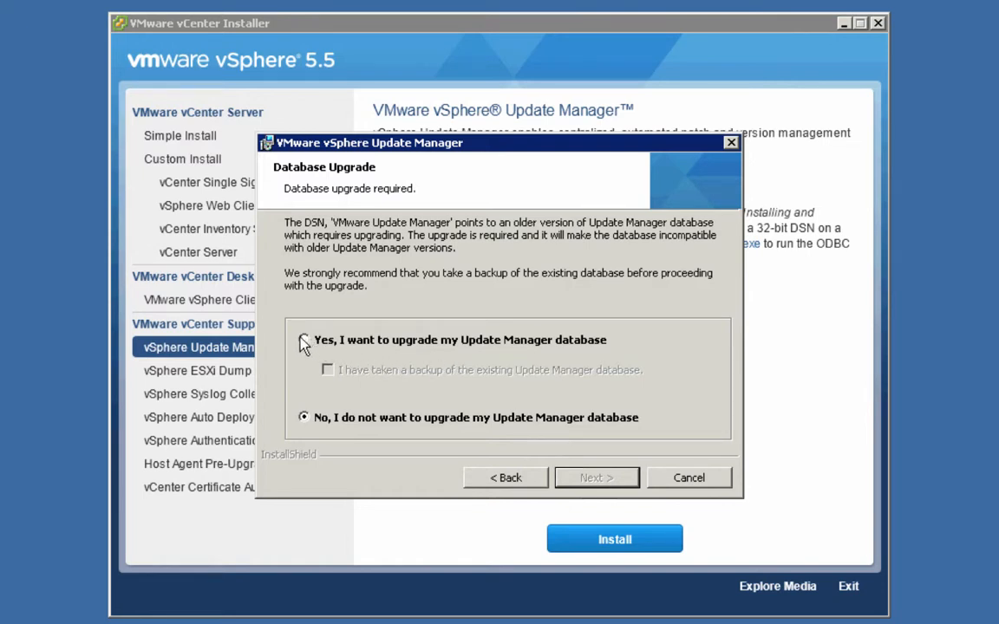
left_click(303, 339)
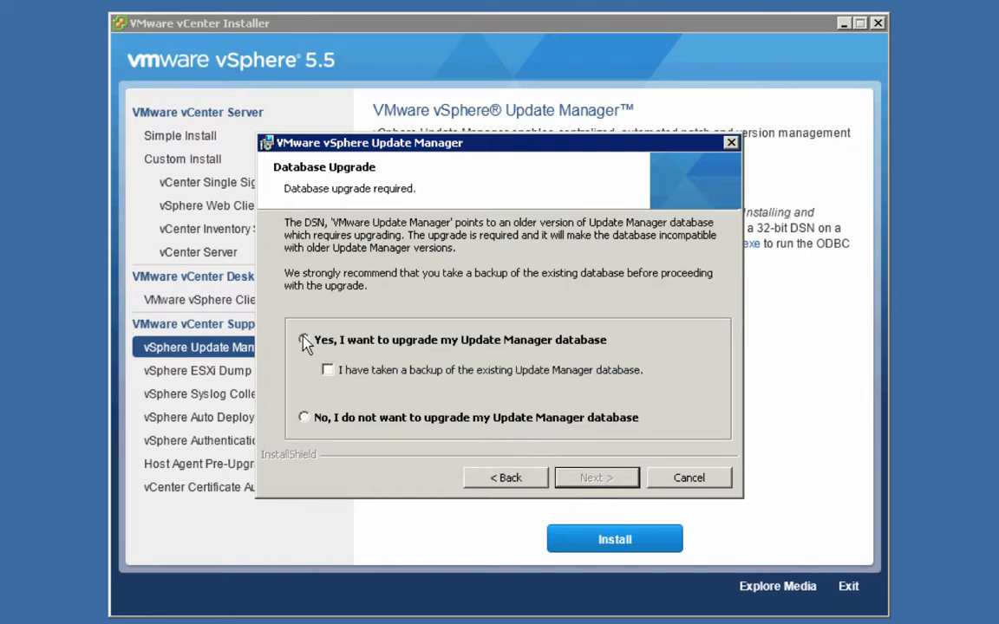
left_click(303, 339)
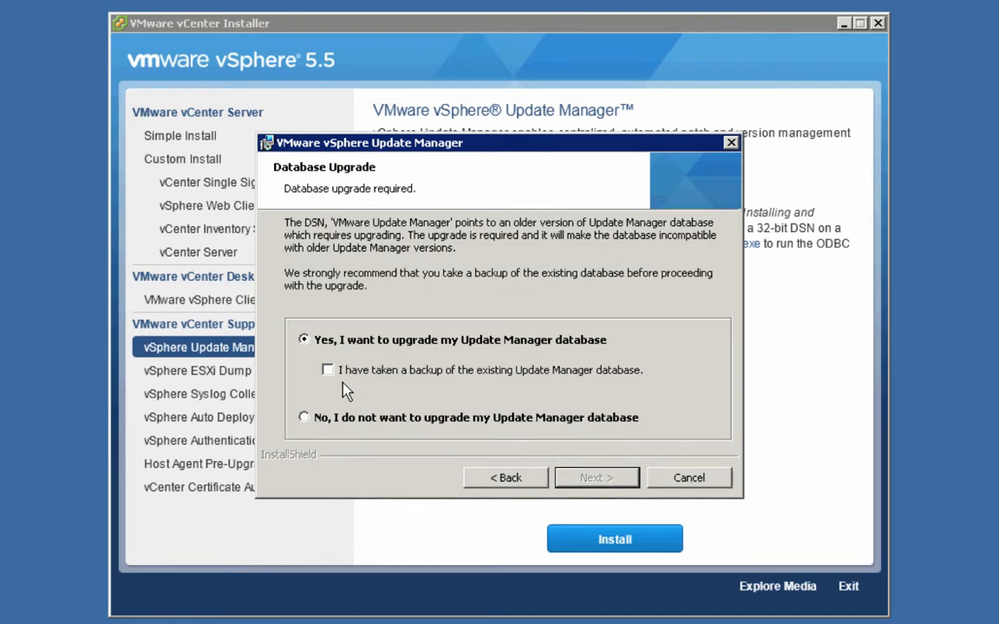
mouse_move(339, 384)
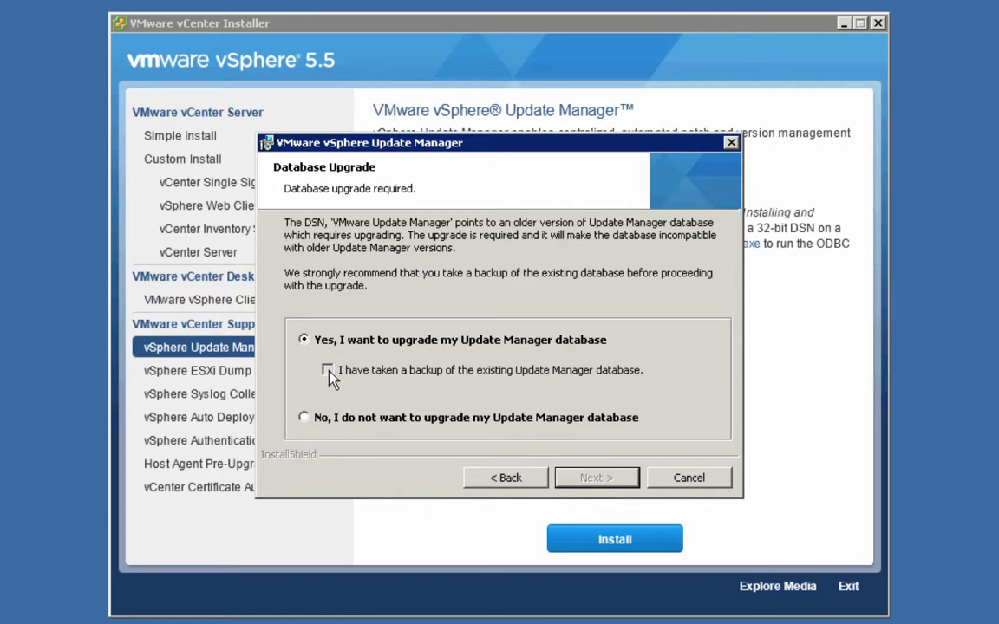
left_click(327, 370)
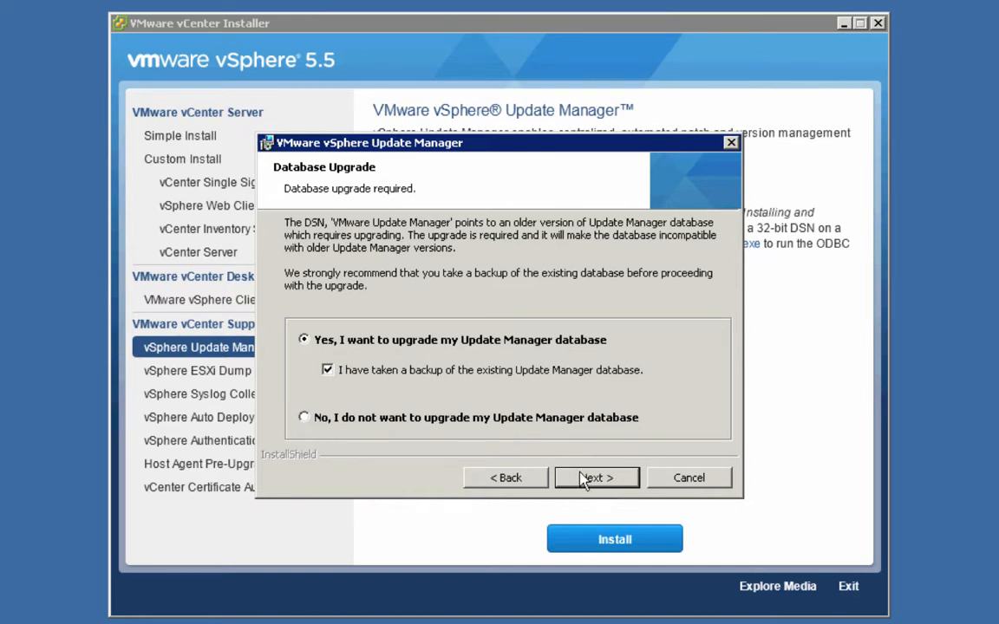
Accept vc01.vclass.local with default ports 8084, 9084 and 9087, without a proxy
left_click(596, 478)
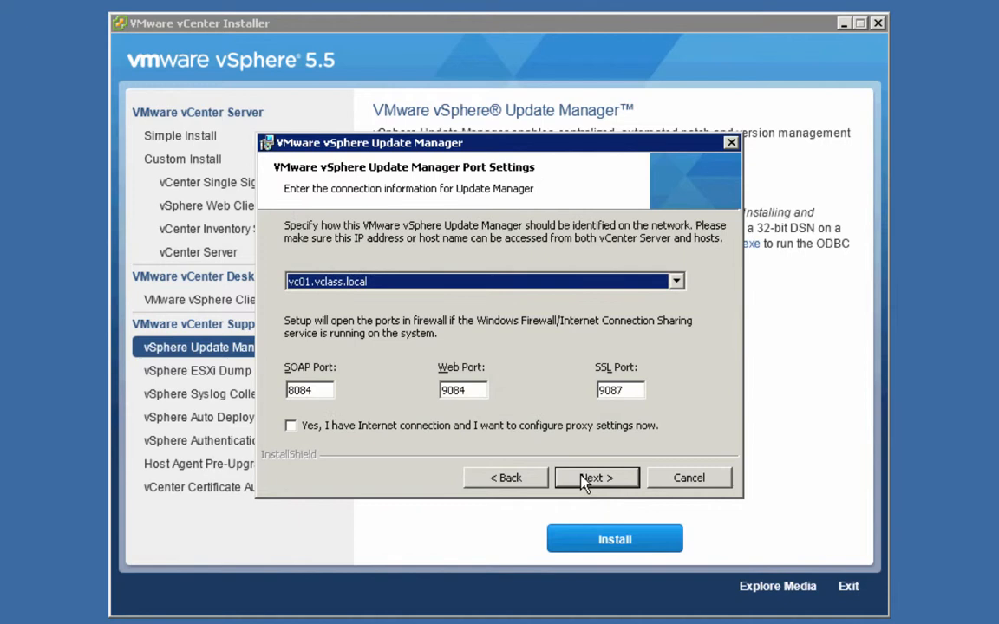
mouse_move(610, 322)
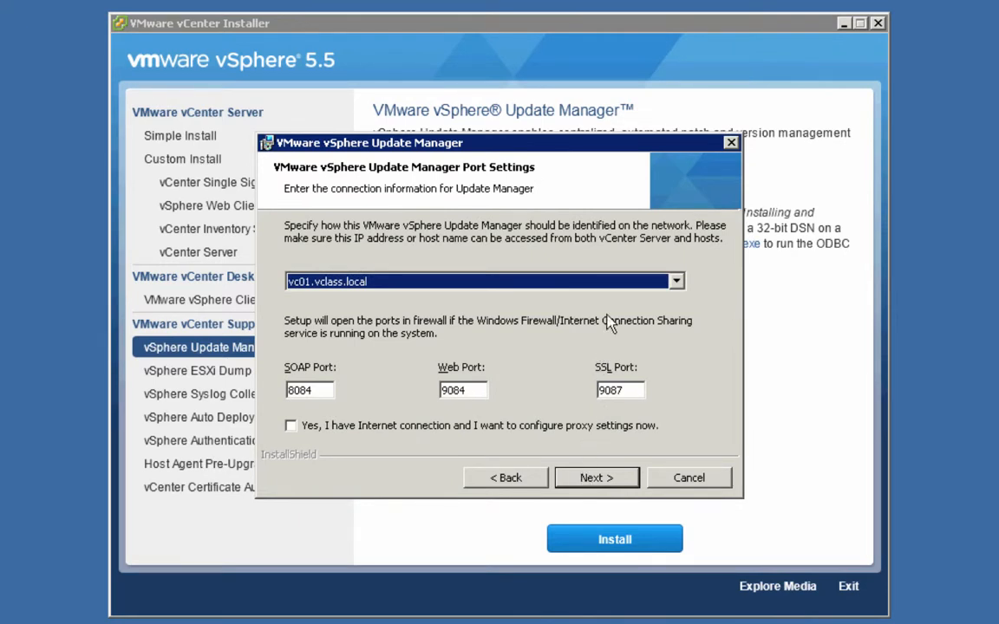
mouse_move(613, 300)
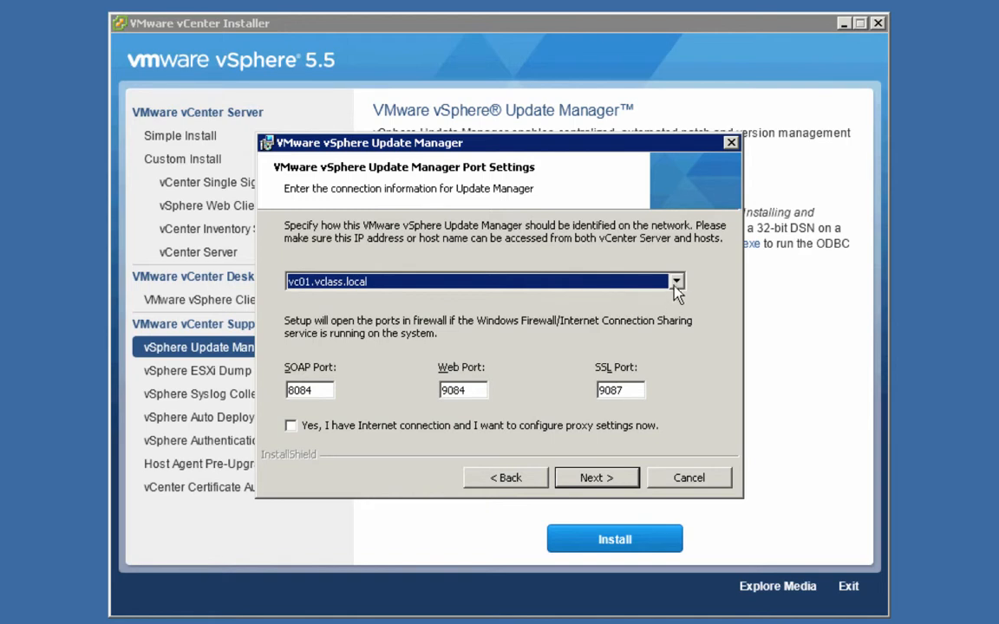
left_click(675, 281)
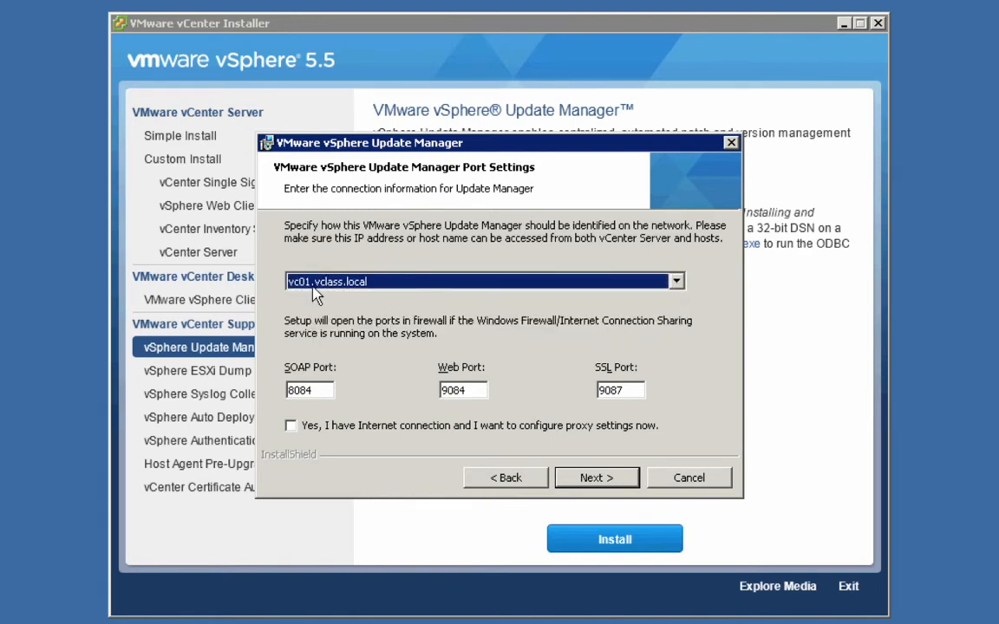
mouse_move(312, 303)
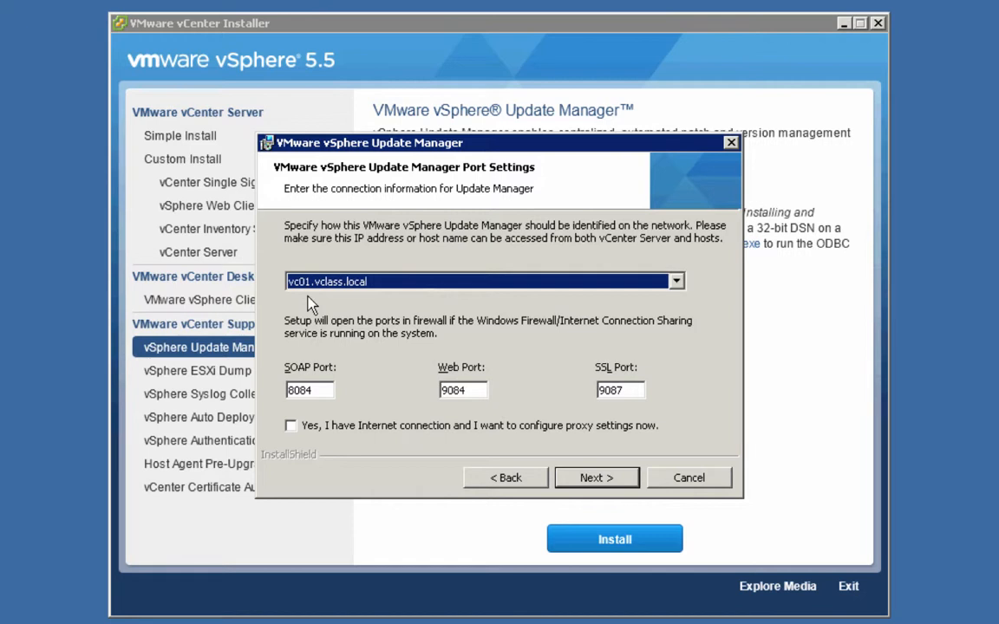
mouse_move(371, 406)
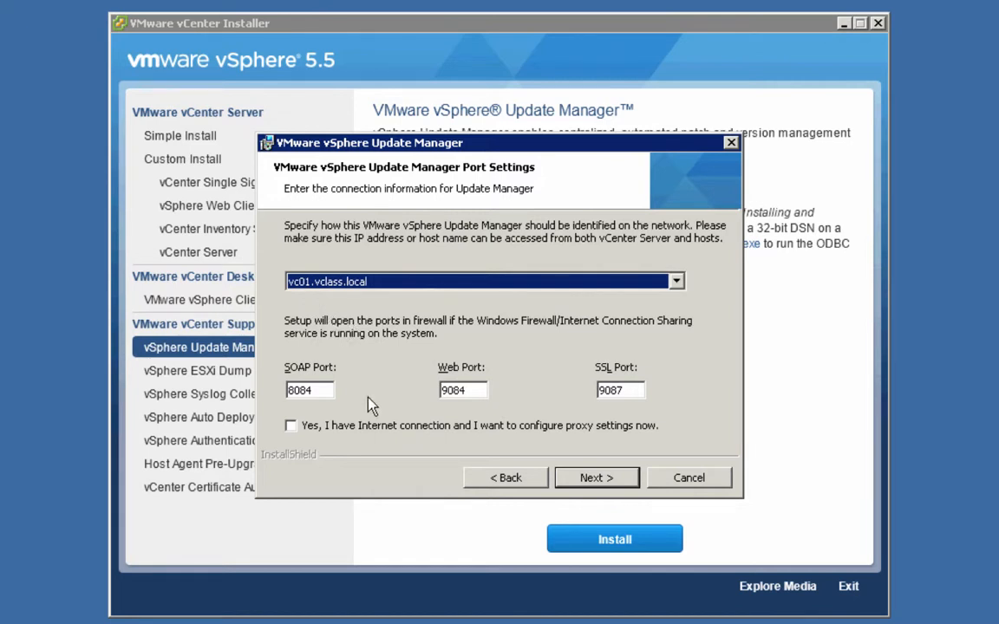
mouse_move(314, 413)
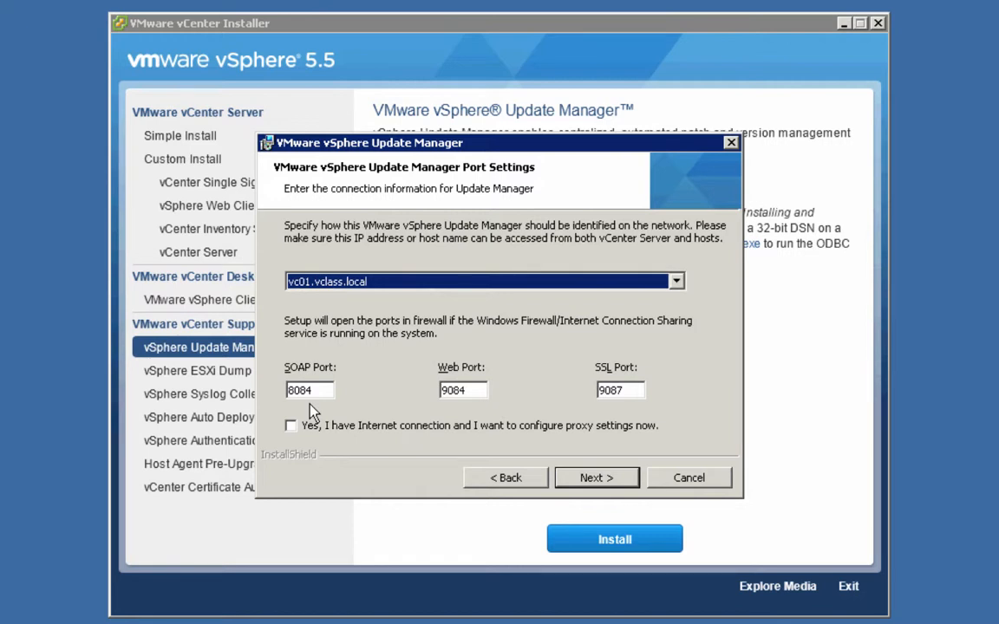
mouse_move(308, 450)
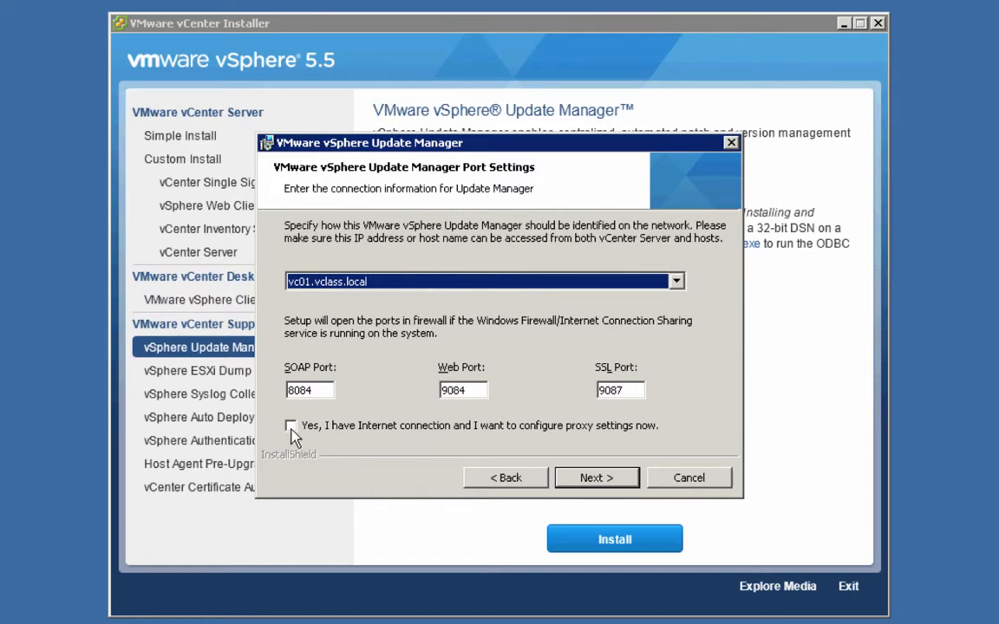
mouse_move(407, 447)
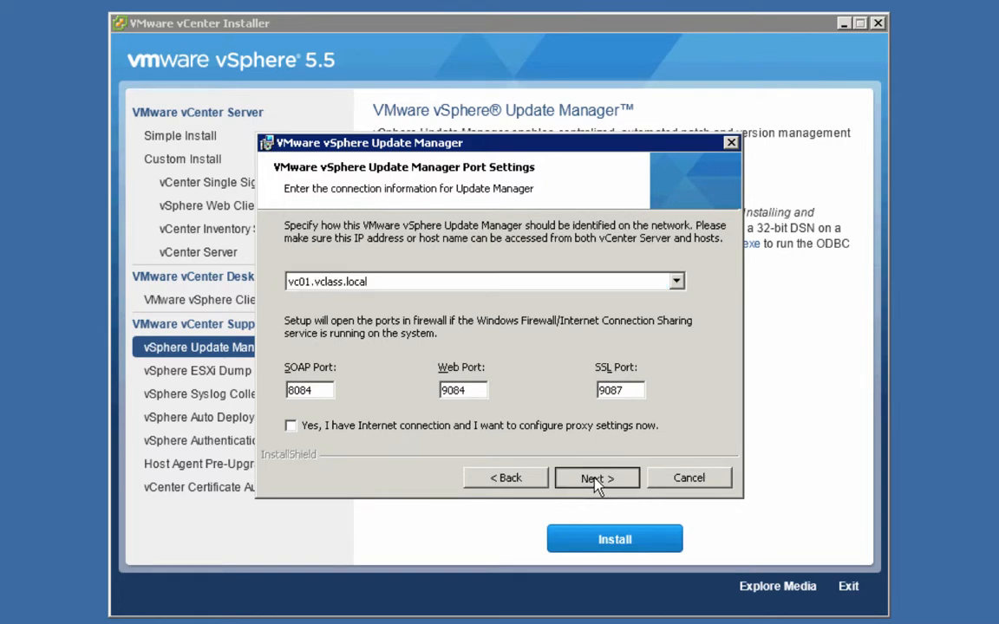
left_click(597, 478)
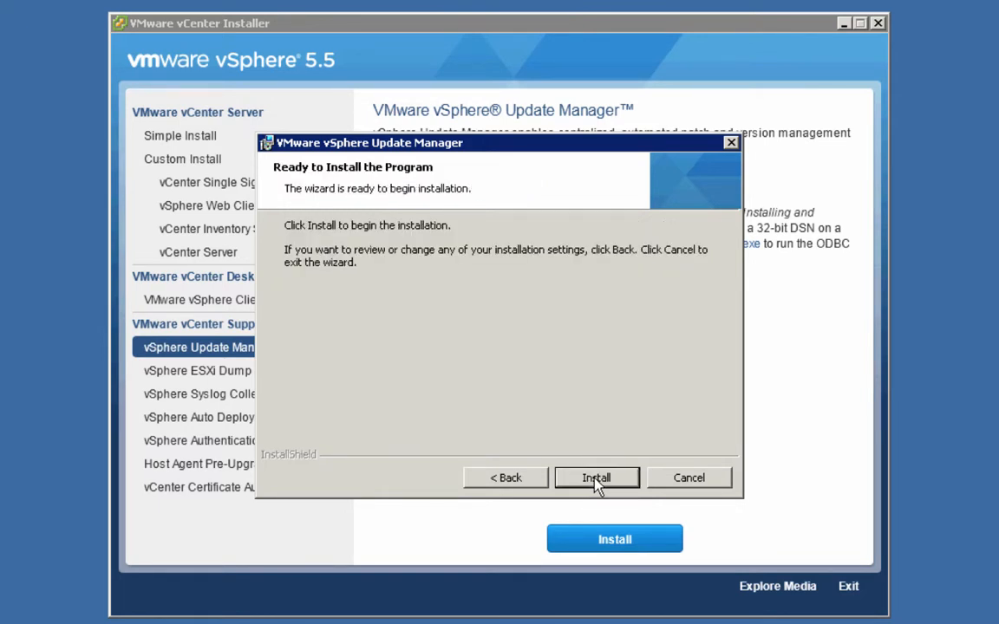
Install Update Manager, acknowledging the required reboot, until installation succeeds
left_click(595, 478)
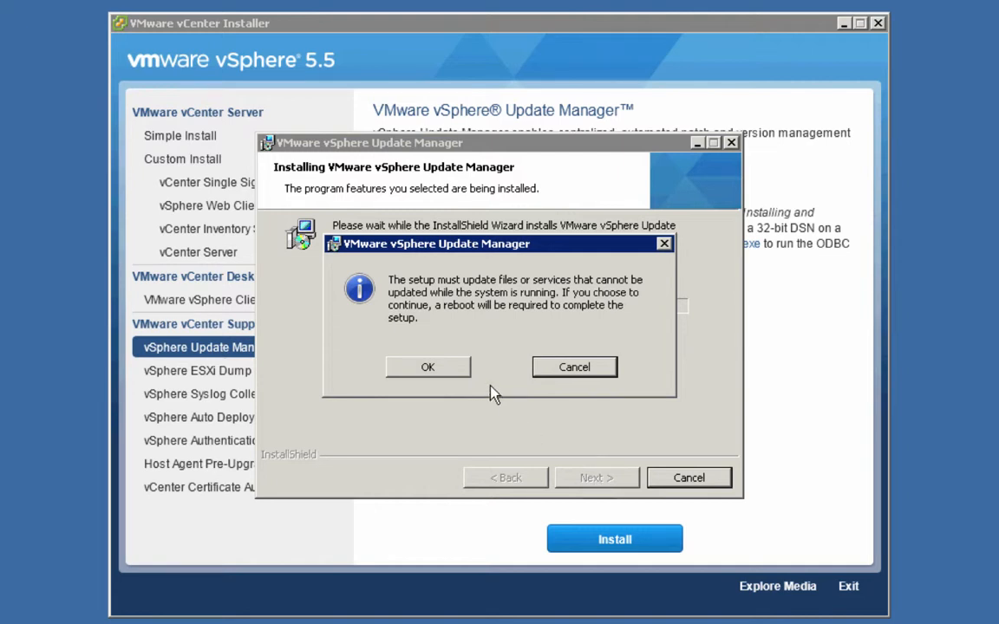
mouse_move(454, 377)
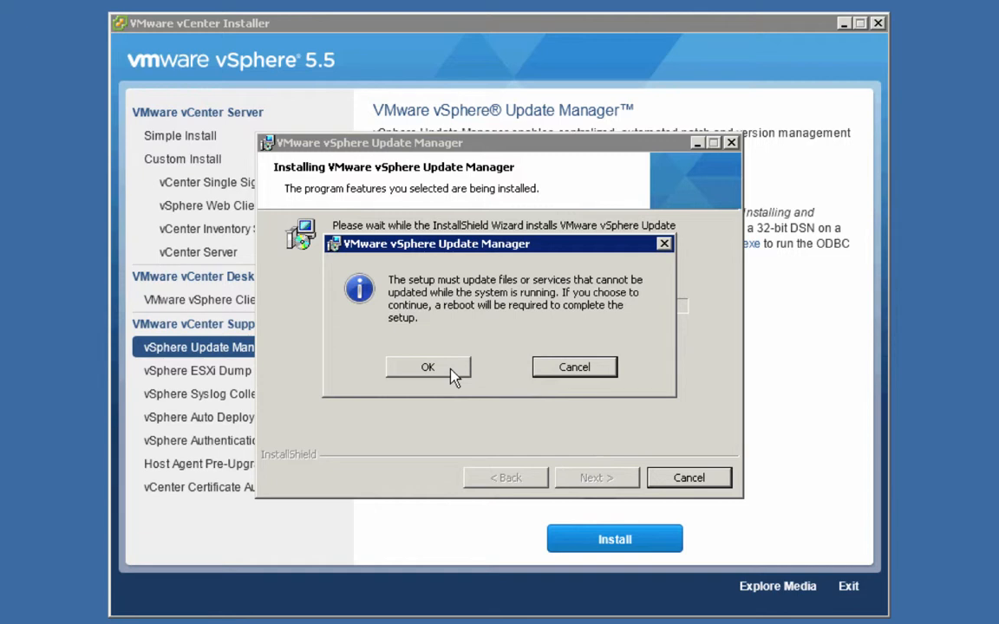
left_click(428, 367)
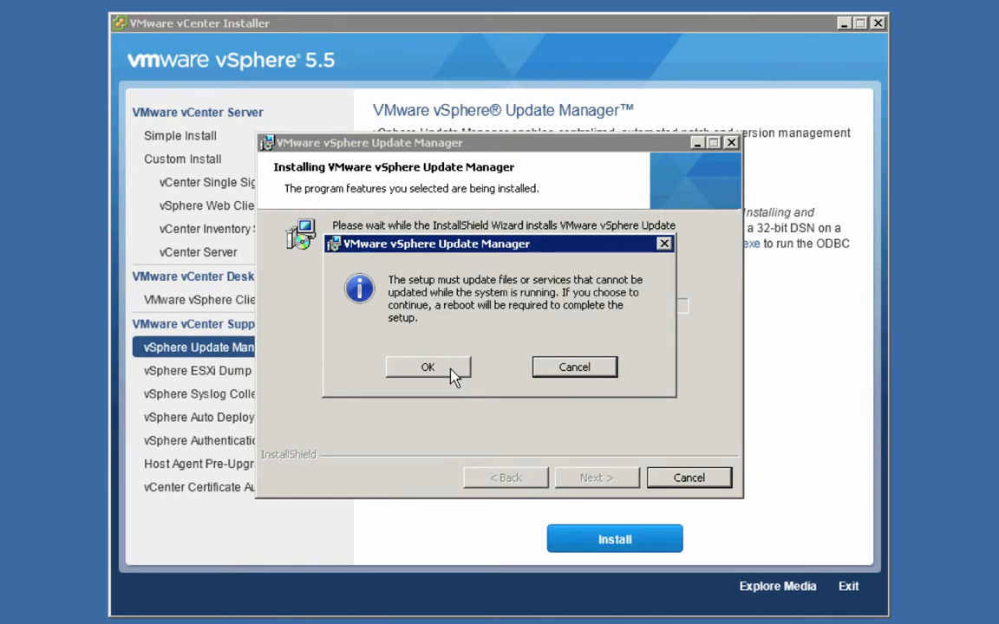
left_click(428, 367)
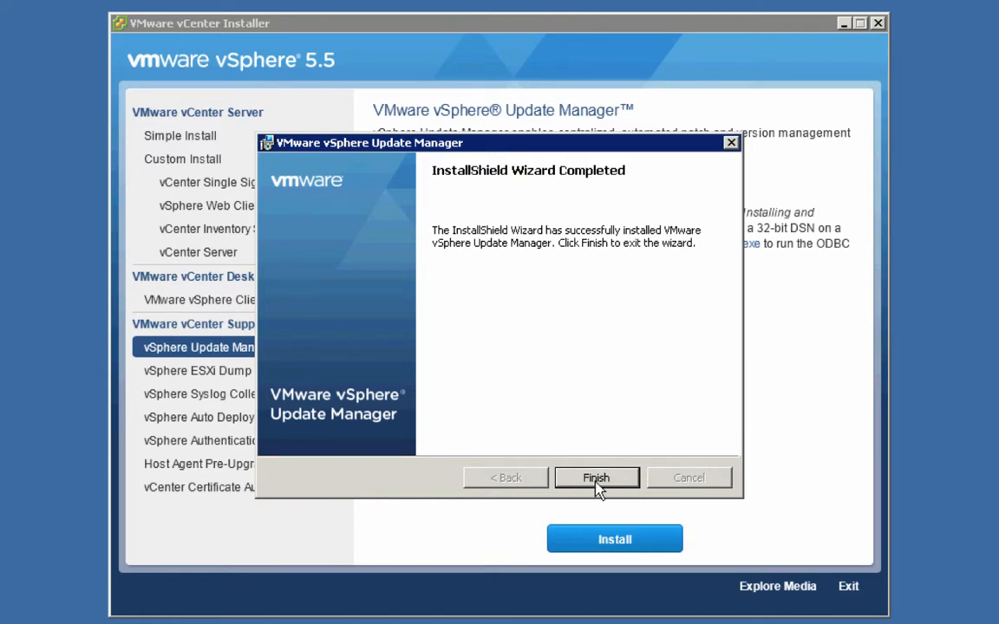
Finish and exit the Update Manager InstallShield Wizard
left_click(597, 478)
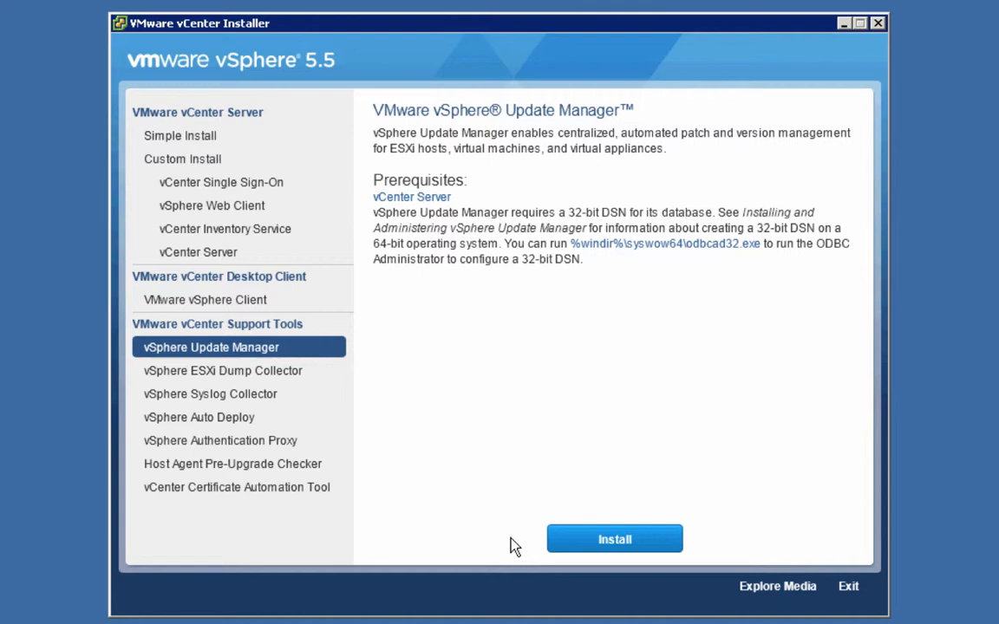
mouse_move(455, 442)
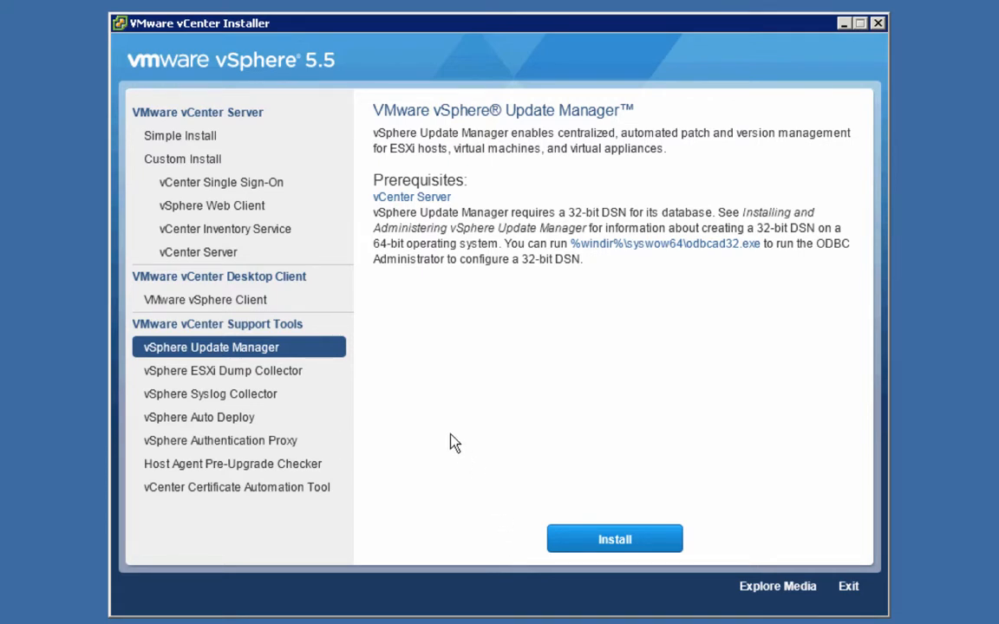
mouse_move(206, 299)
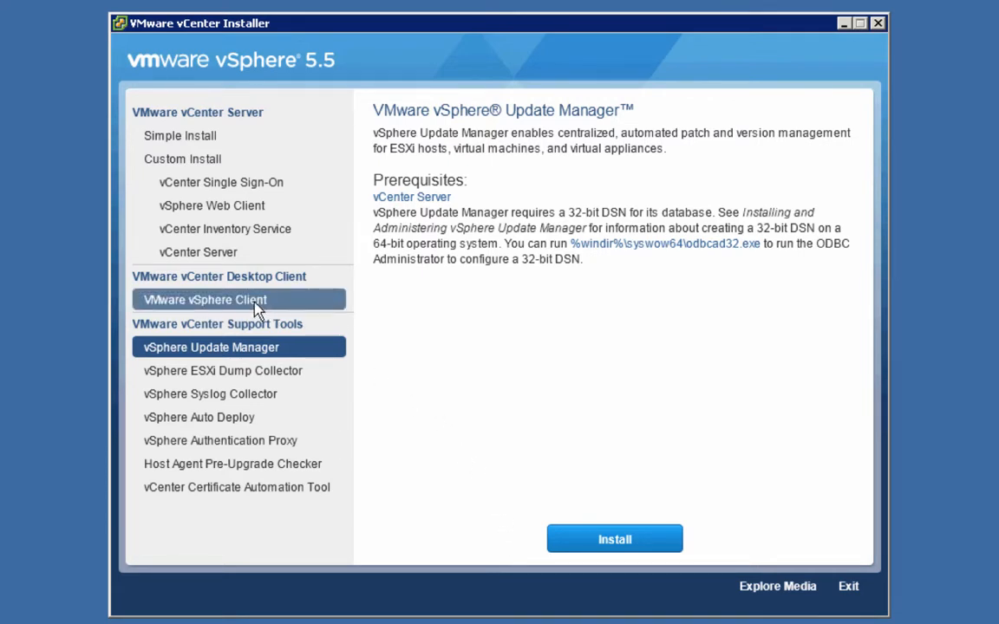
Select VMware vSphere Client and launch its installer in English (United States)
left_click(204, 299)
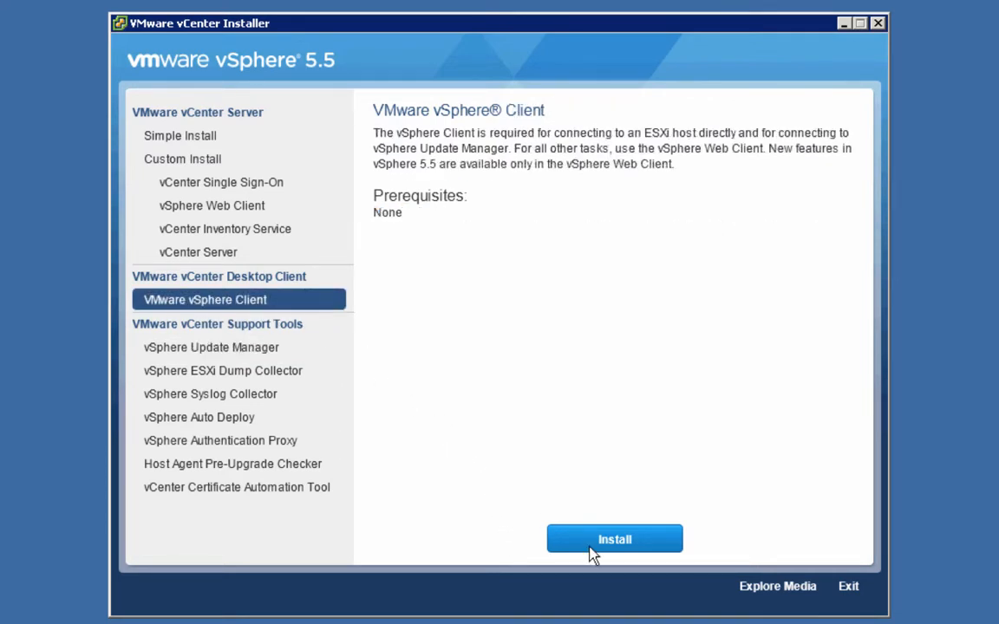
left_click(614, 539)
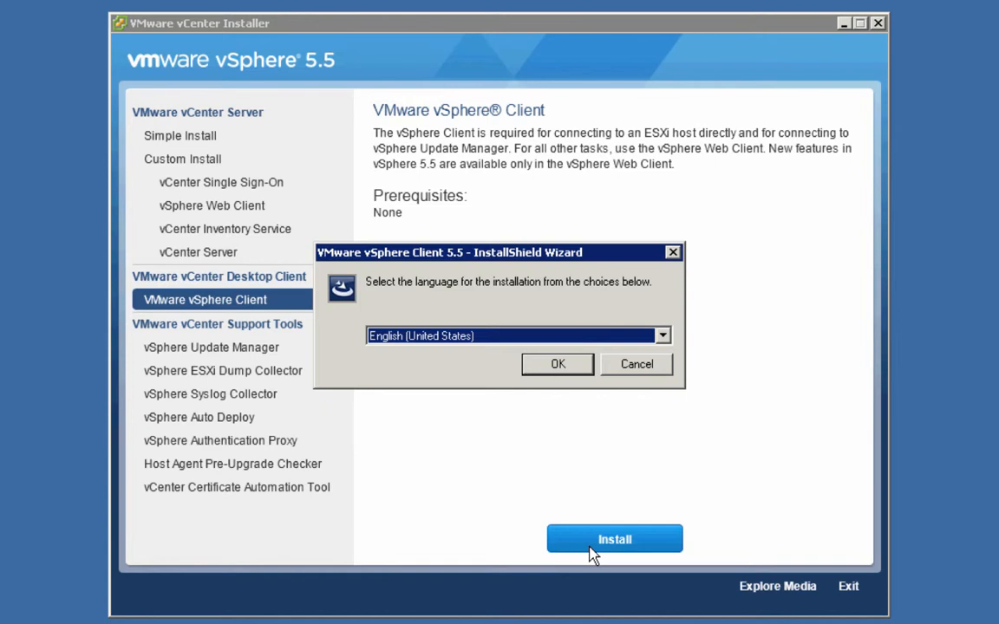
mouse_move(558, 364)
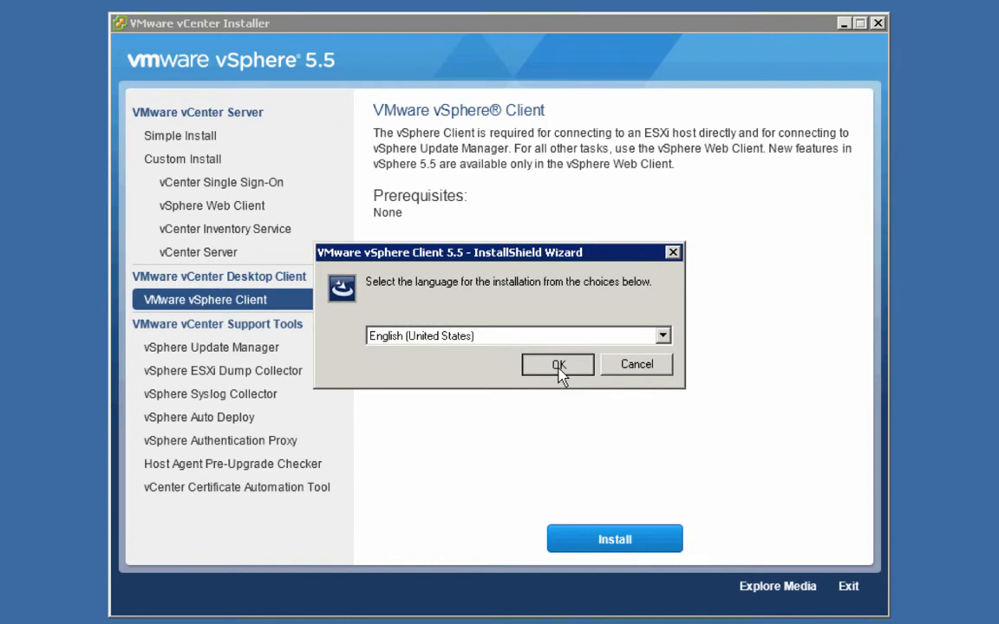
left_click(557, 365)
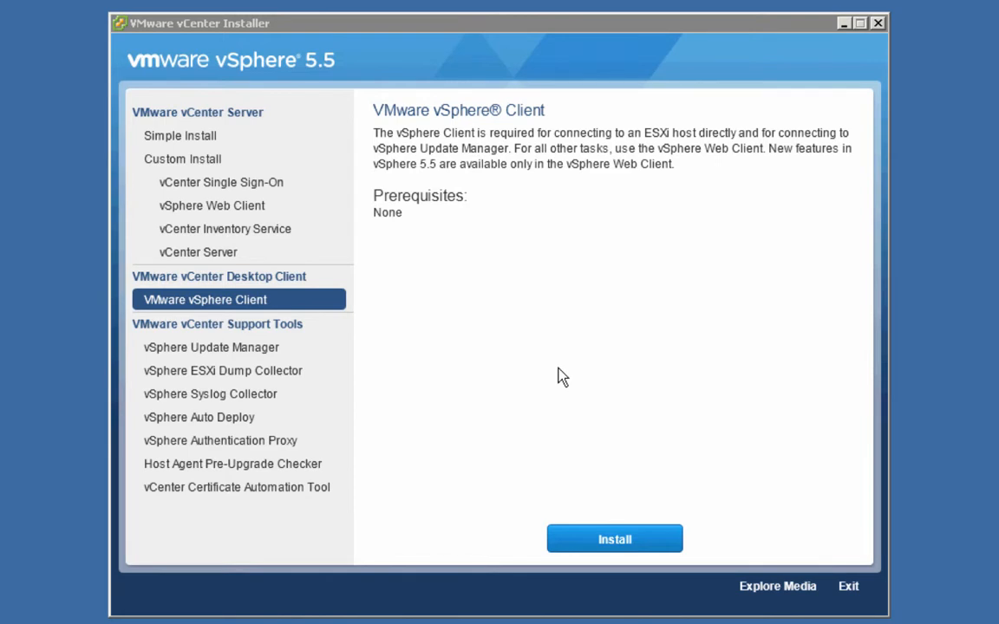
Advance to the vSphere Client 5.5 license page and accept the terms
left_click(614, 539)
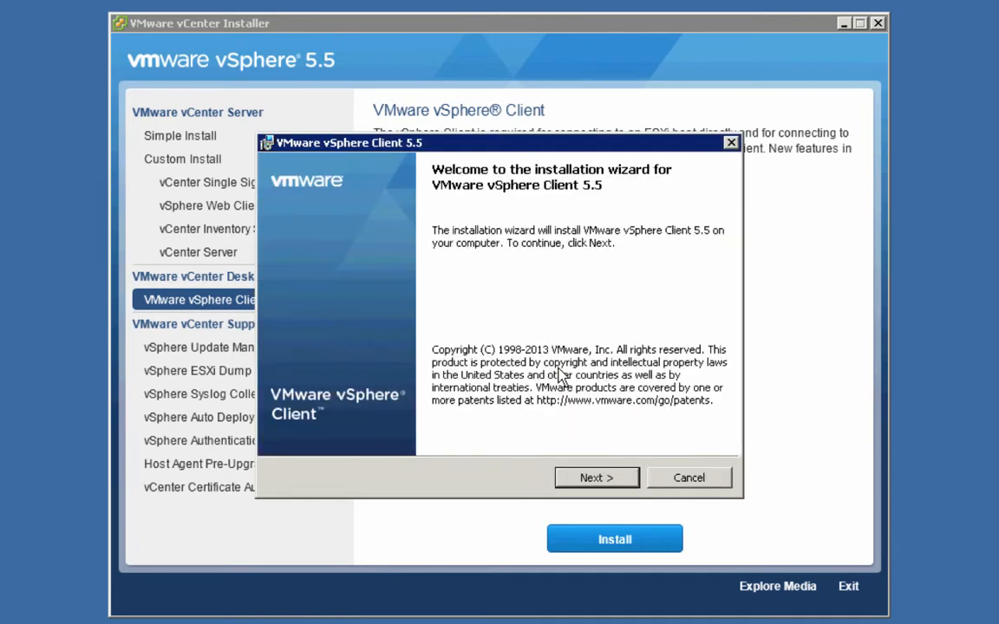
mouse_move(588, 478)
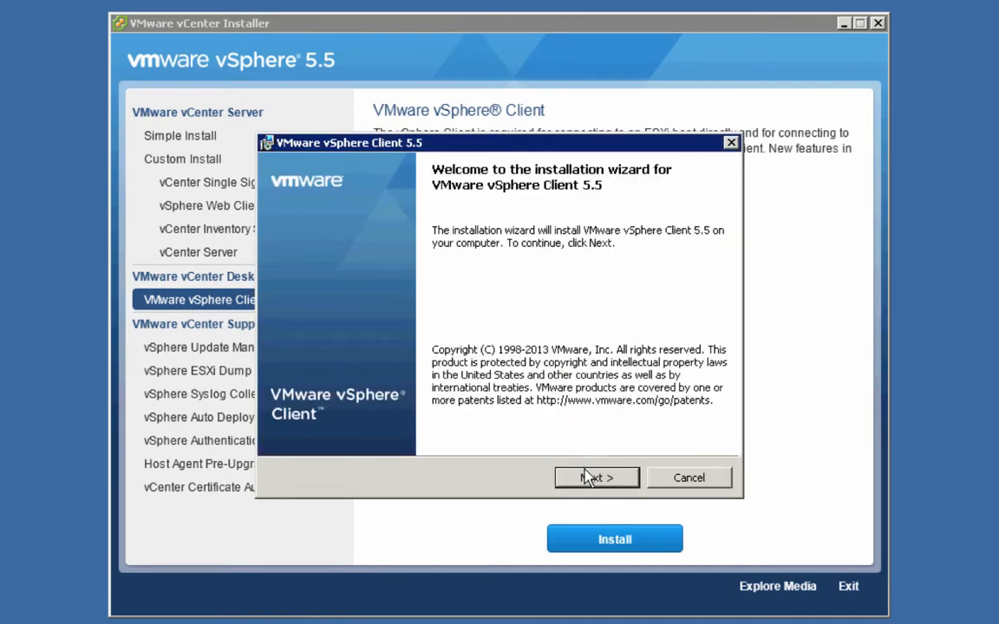
left_click(597, 478)
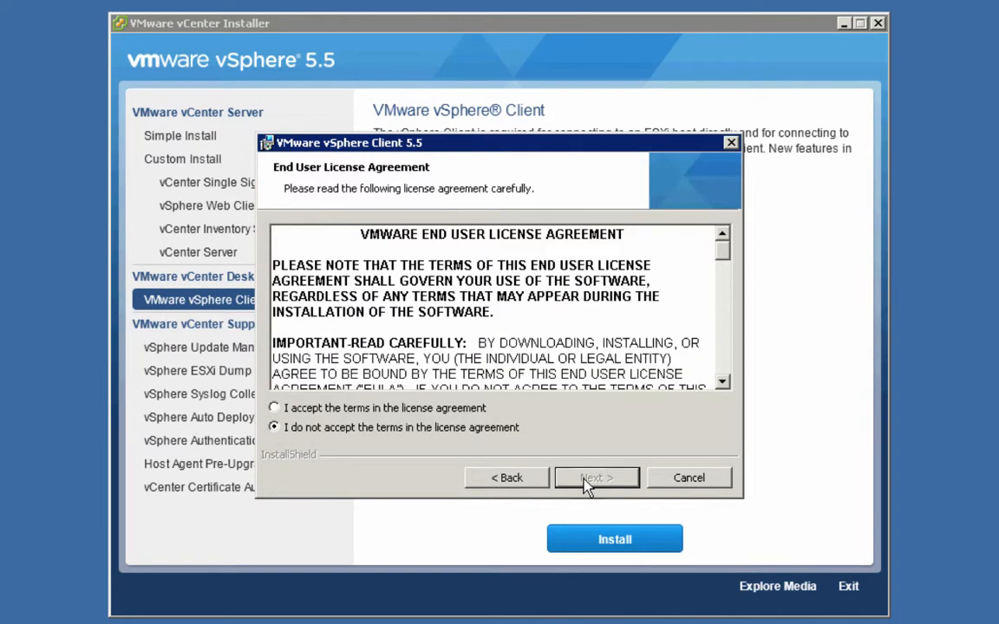
left_click(274, 407)
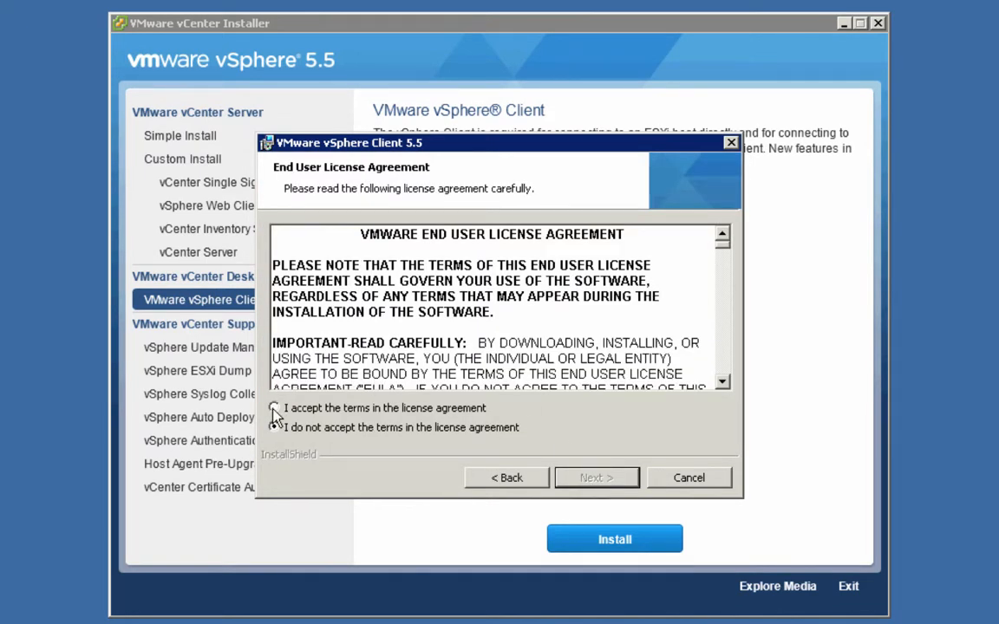
left_click(274, 408)
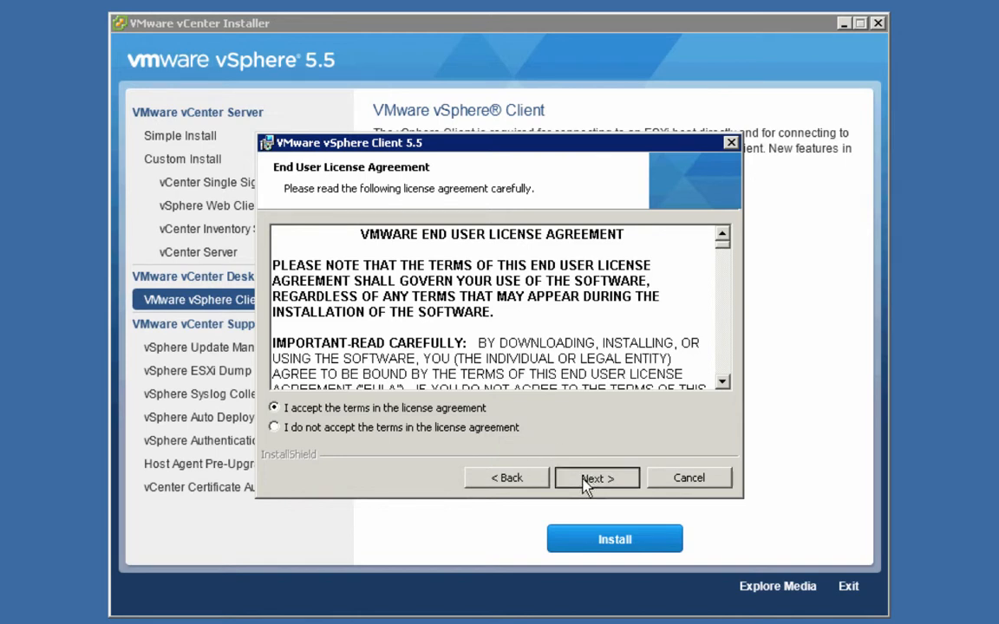
Keep the default destination folder and install vSphere Client 5.5 to completion
left_click(597, 477)
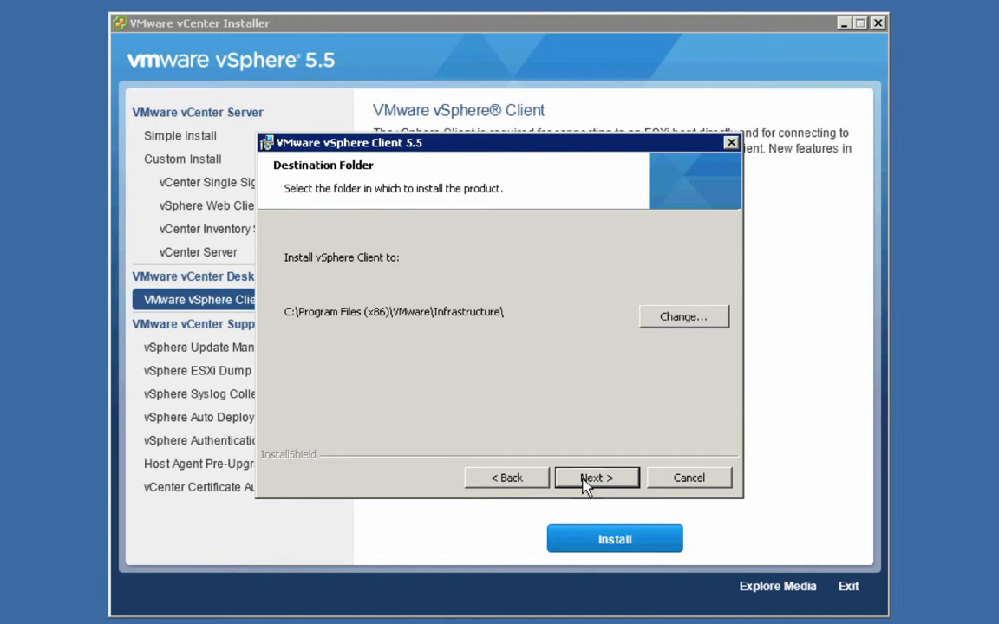
left_click(595, 478)
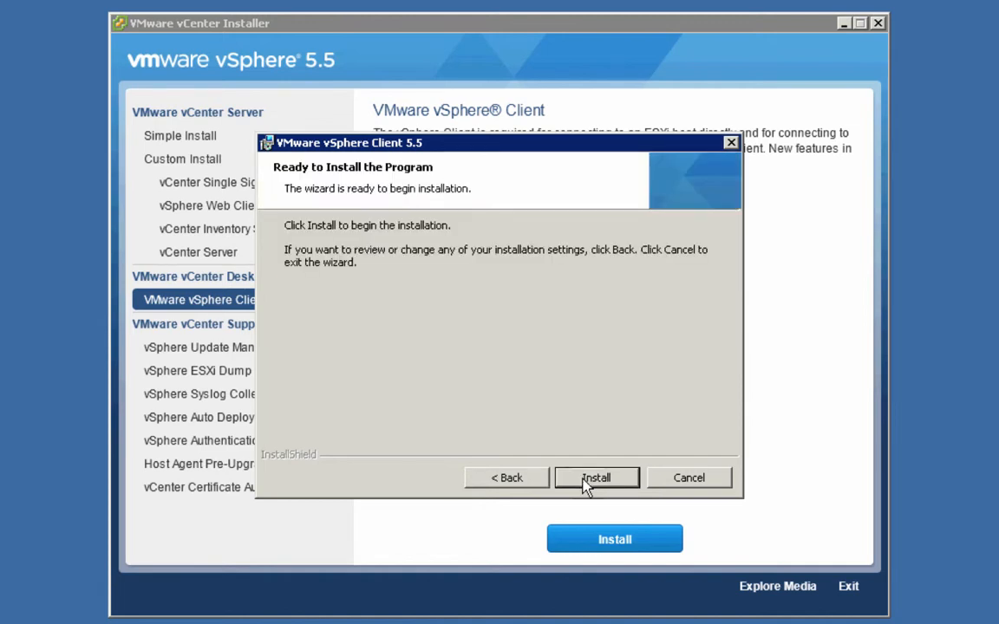
left_click(596, 478)
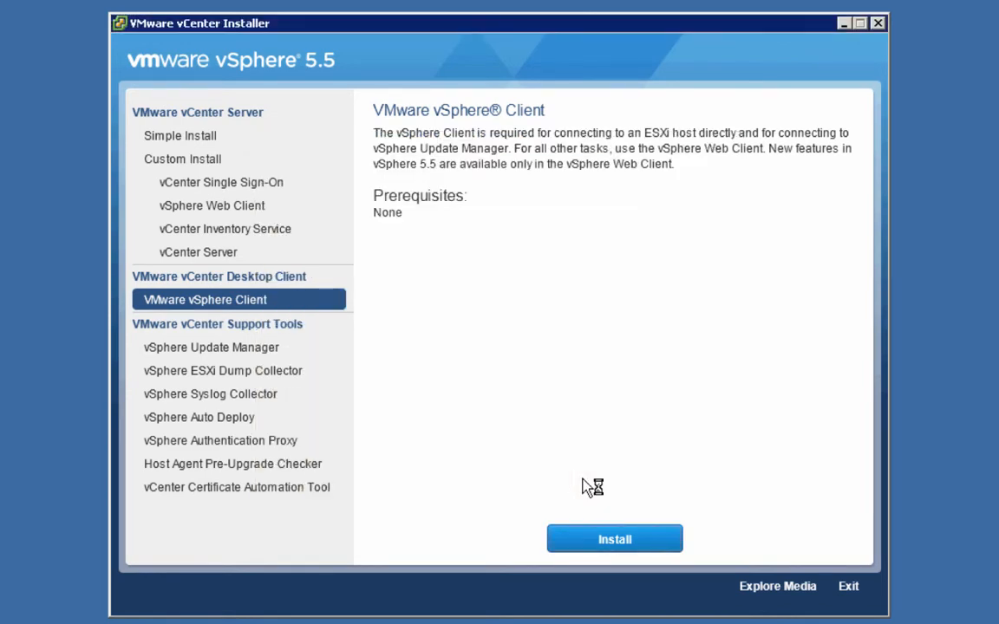
mouse_move(583, 486)
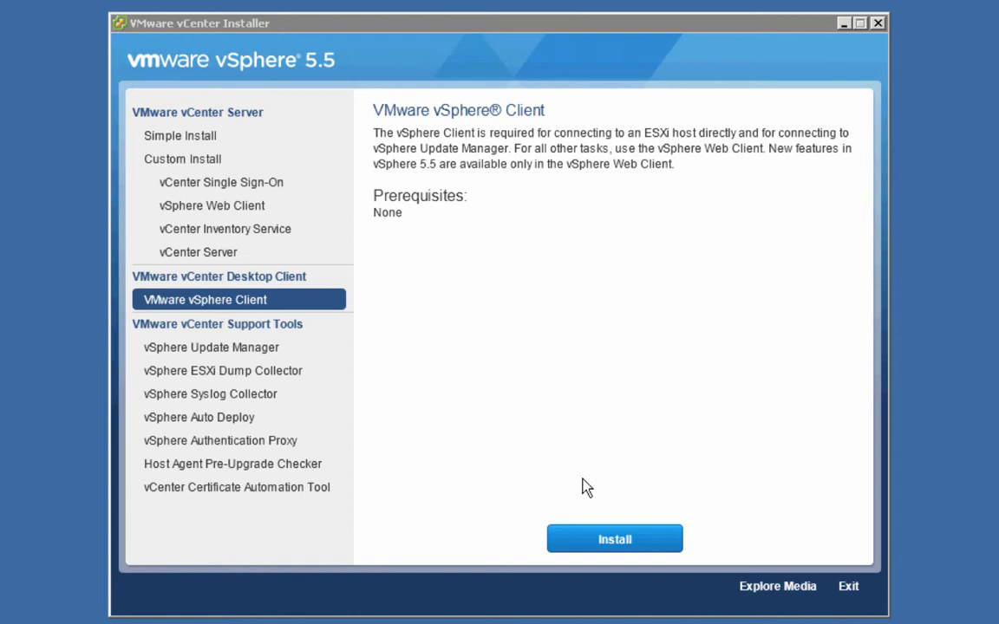
left_click(614, 538)
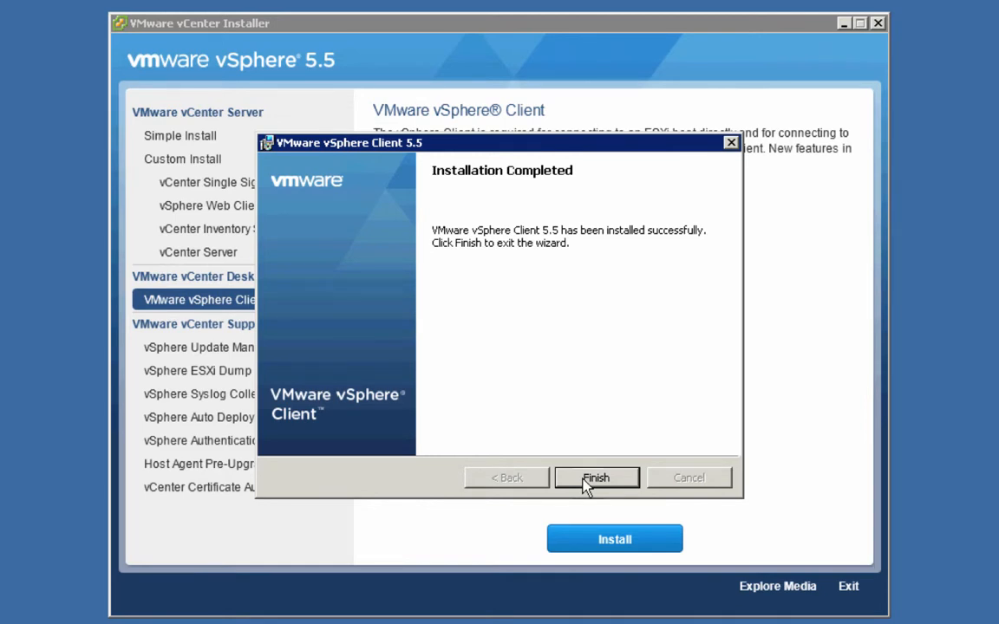
Finish the completed vSphere Client 5.5 setup to return to the installer
left_click(596, 477)
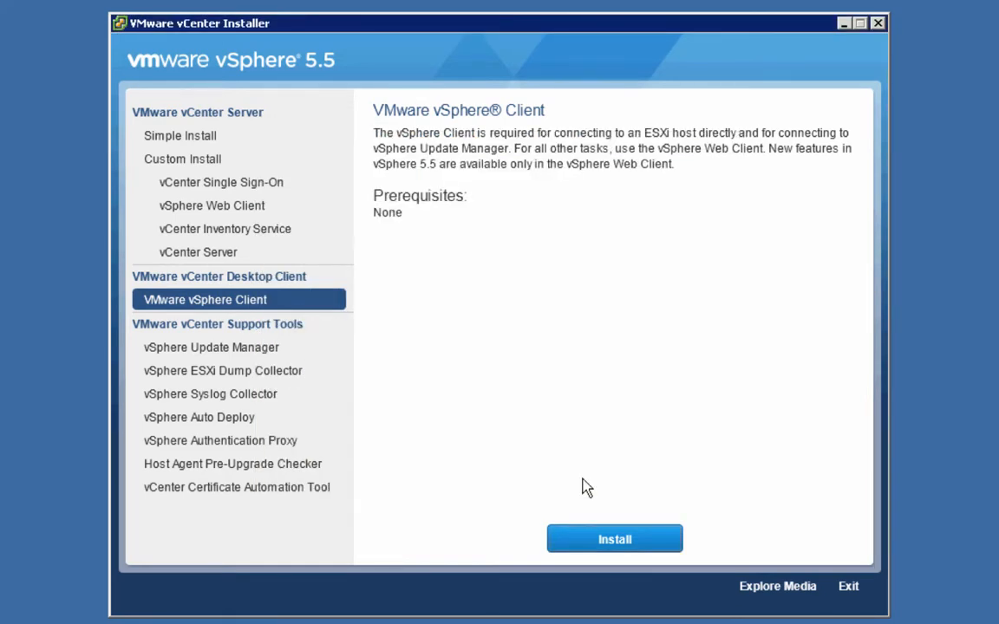
mouse_move(589, 485)
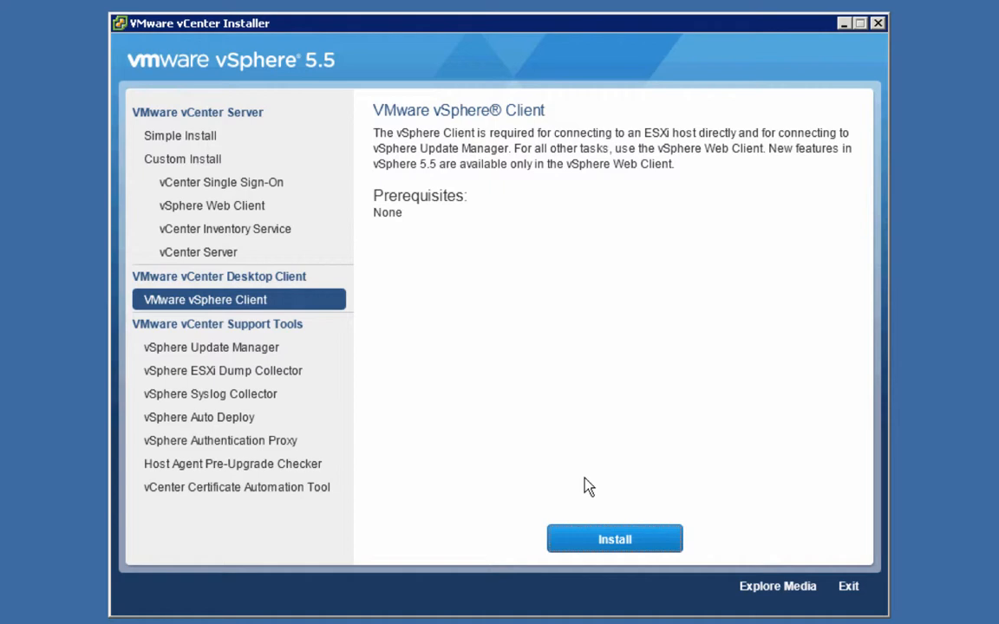
mouse_move(663, 300)
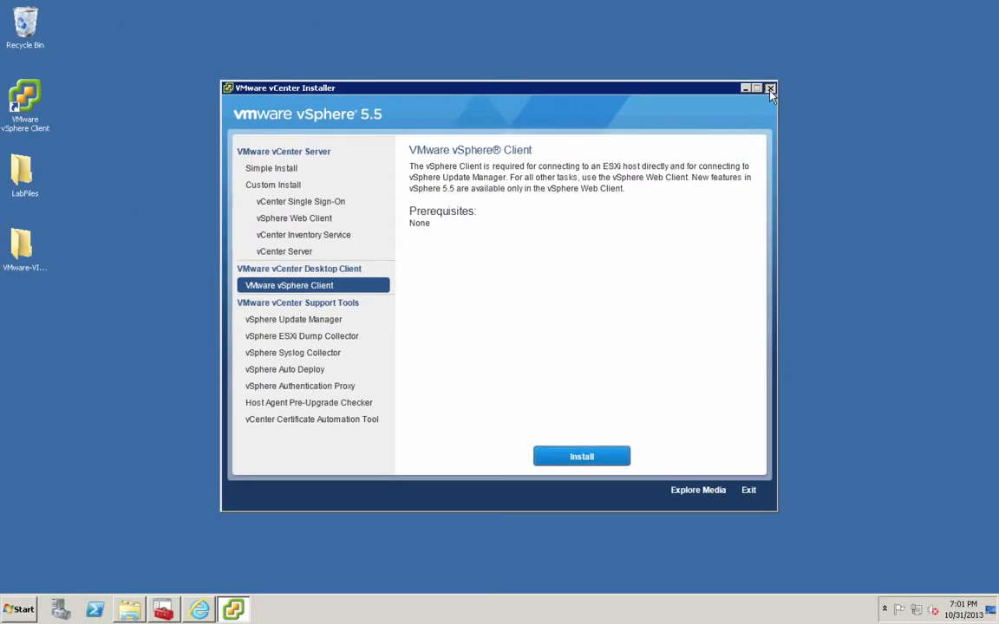
Close the vCenter Installer and start VMware vSphere Client from the Start menu
left_click(769, 87)
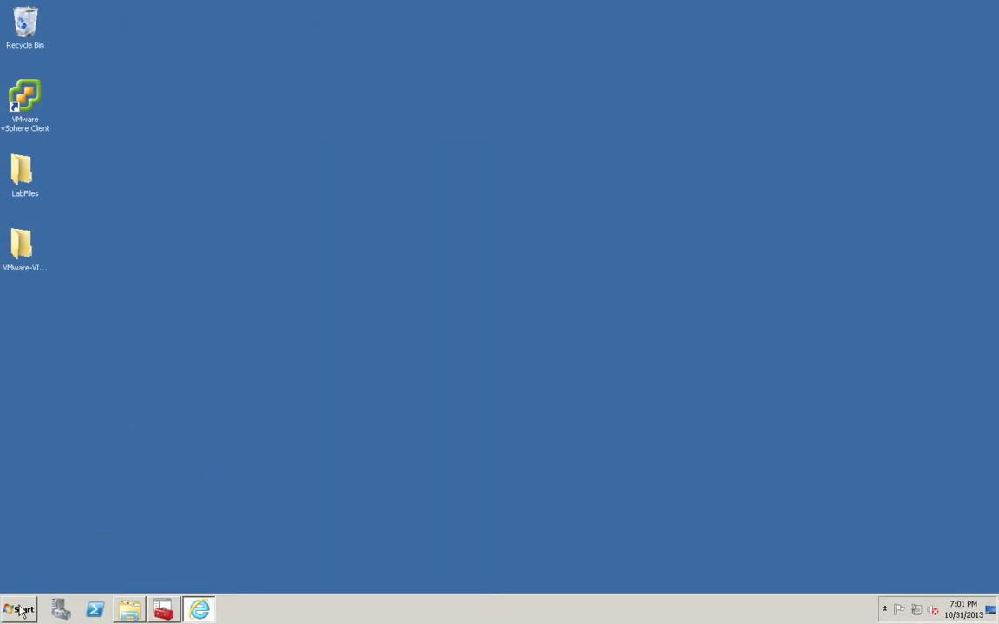
left_click(17, 610)
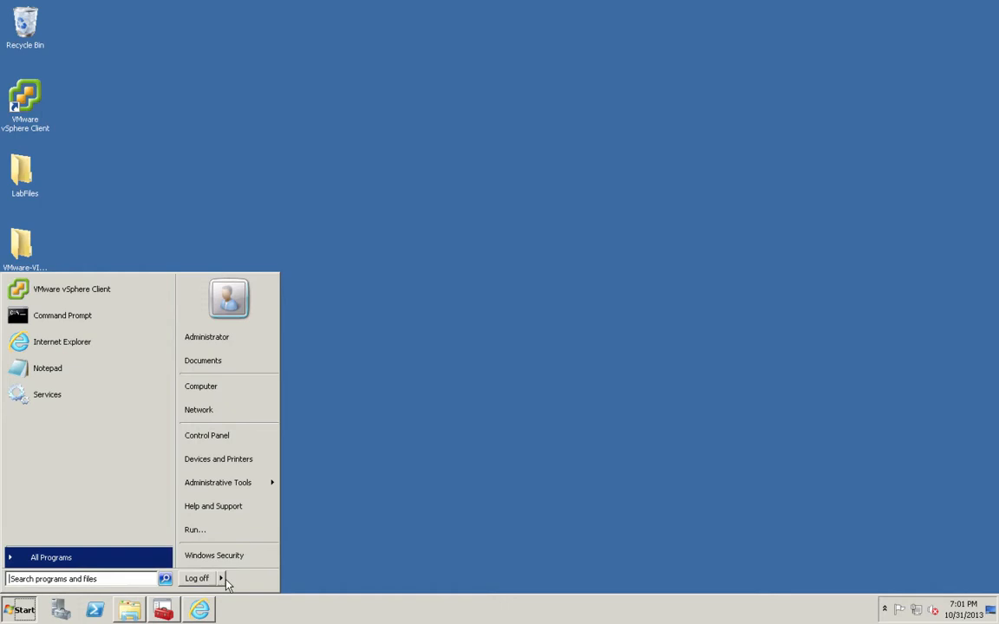
left_click(221, 579)
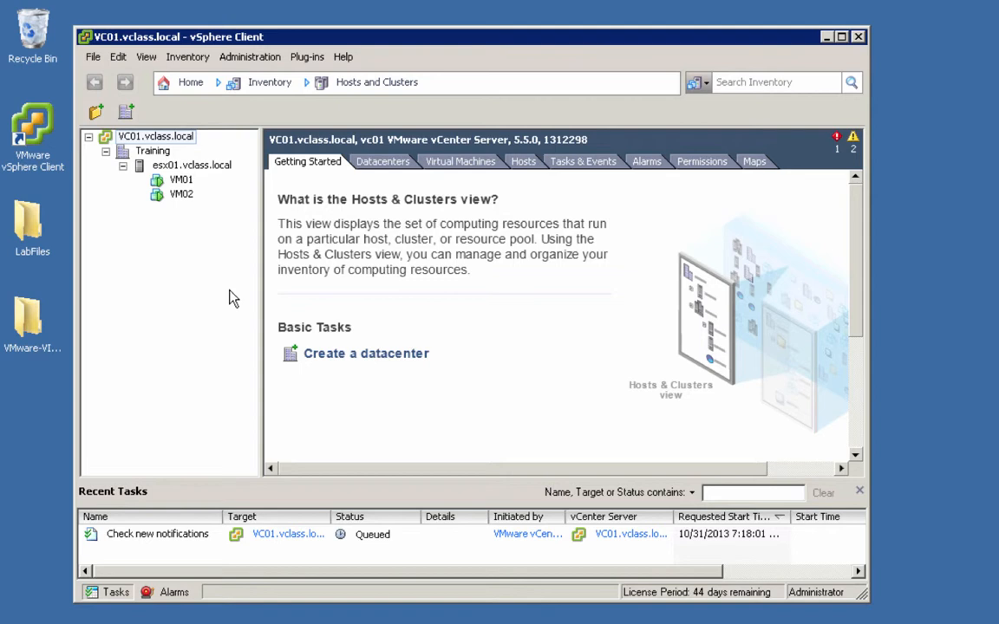
mouse_move(156, 143)
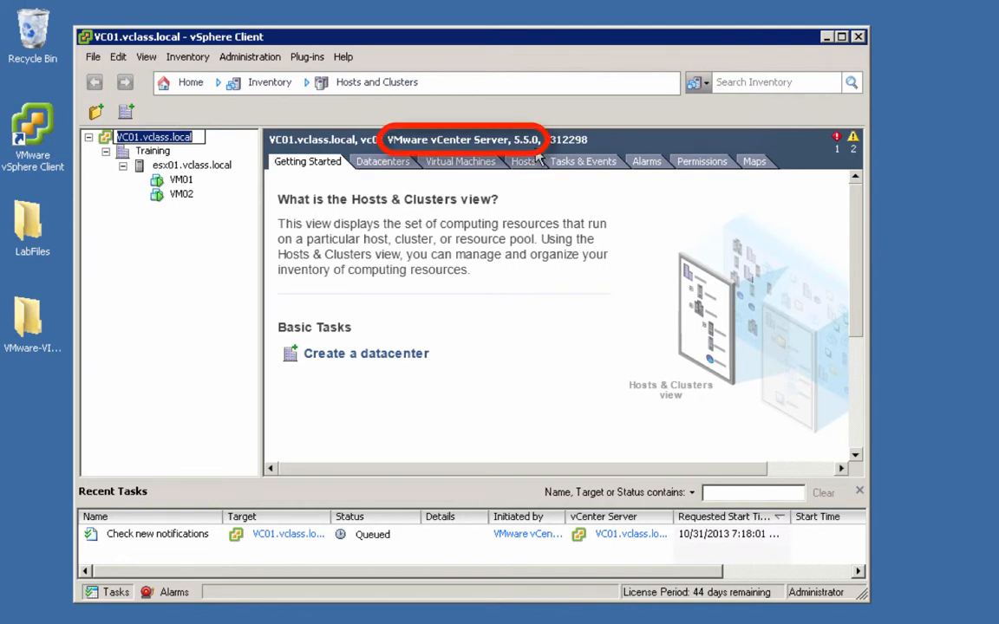
mouse_move(446, 191)
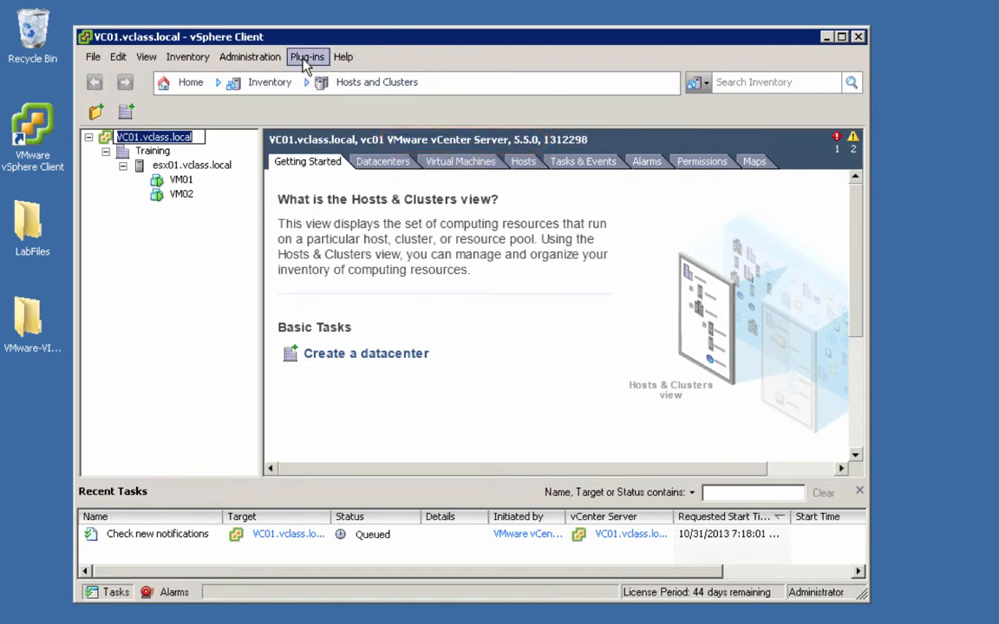
Verify vCenter Server reports 5.5.0 and open the Plug-ins menu
left_click(307, 57)
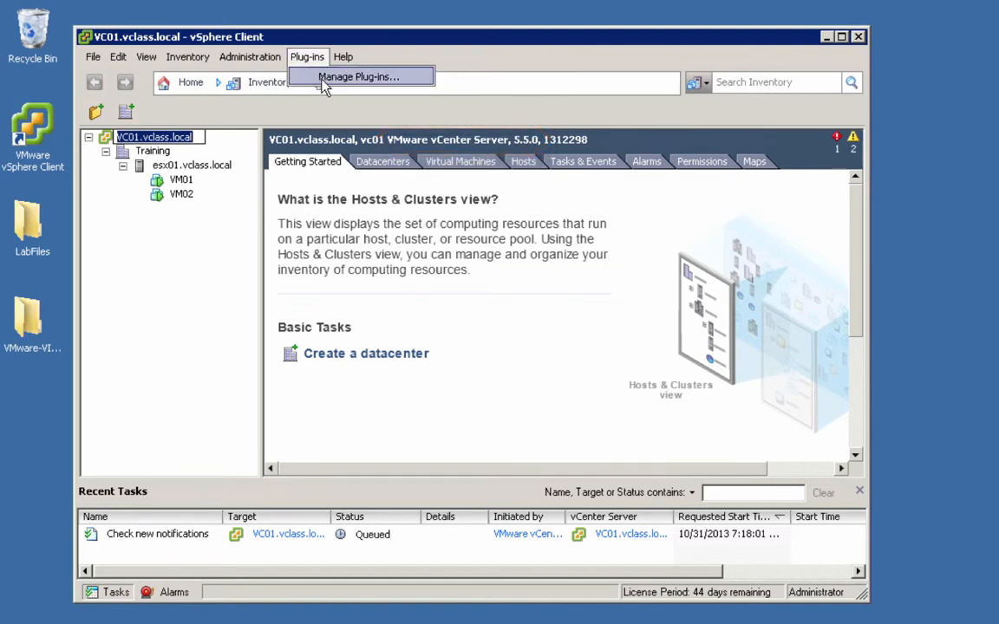
Download and run the Update Manager plug-in installer from Plug-in Manager, choosing English
left_click(359, 76)
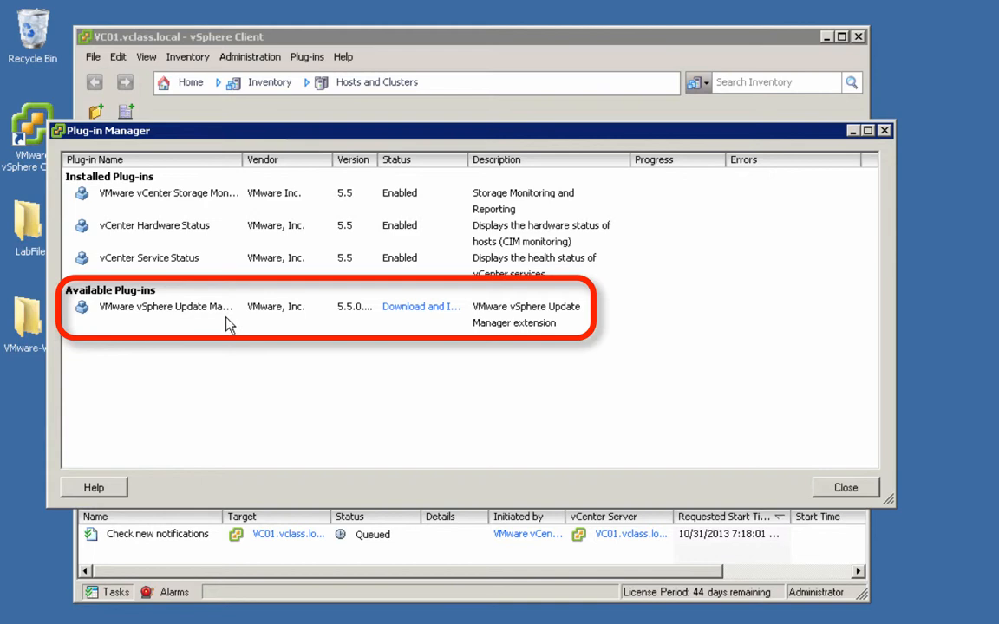
mouse_move(431, 319)
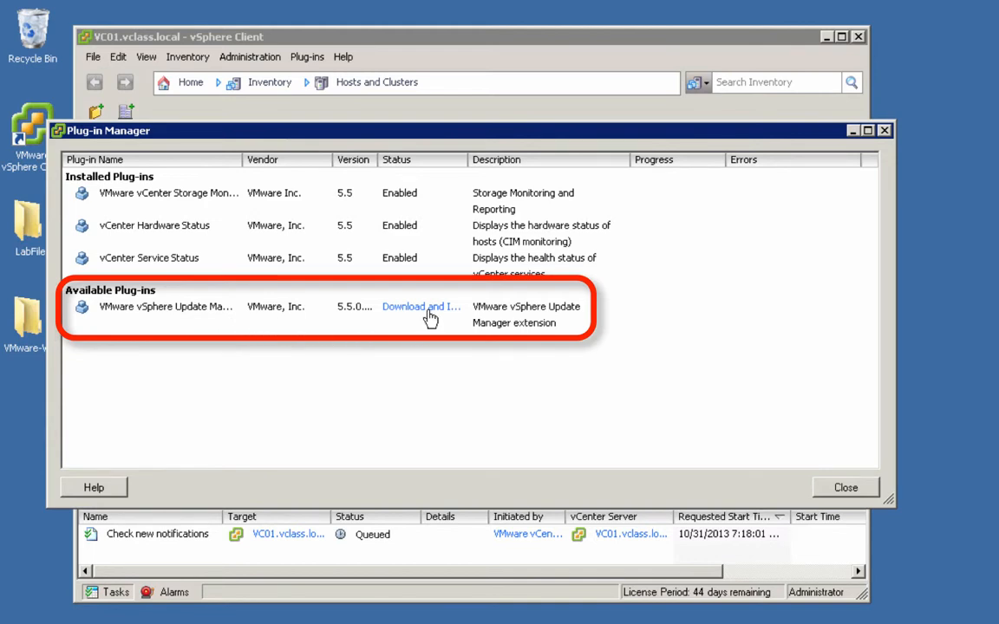
mouse_move(421, 306)
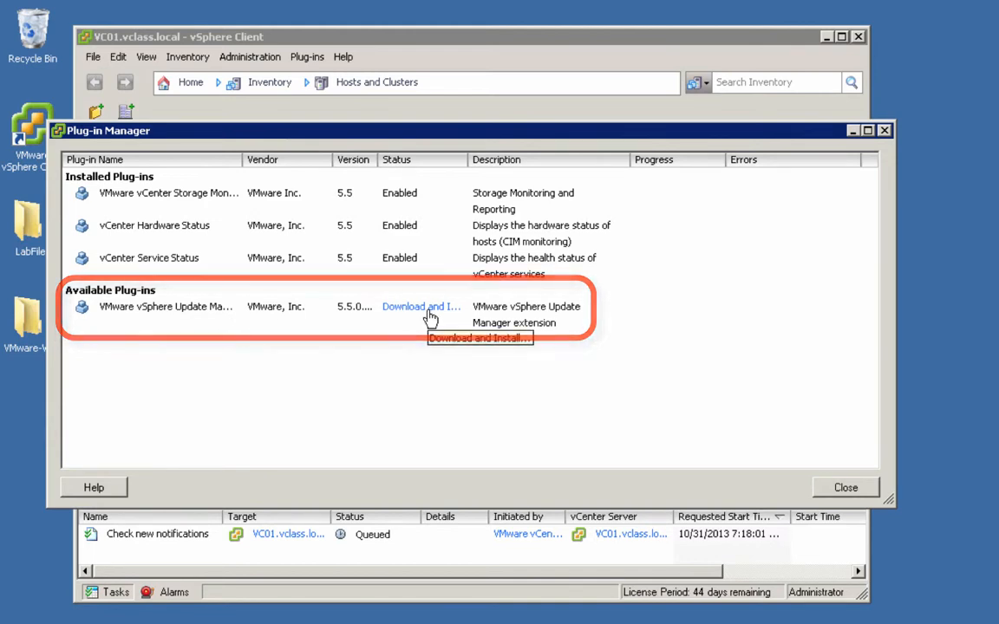
left_click(420, 306)
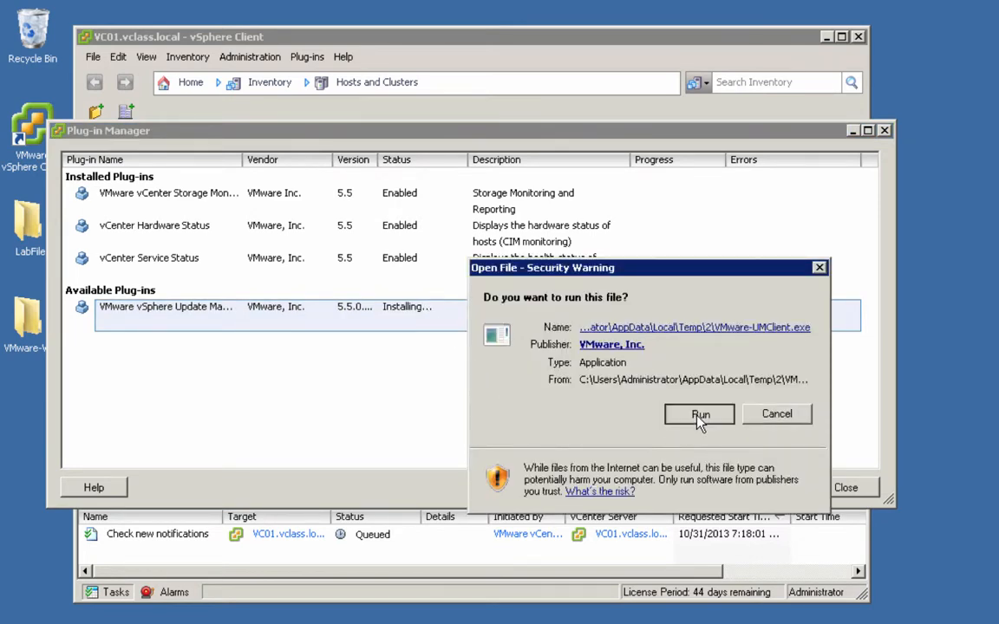
left_click(699, 414)
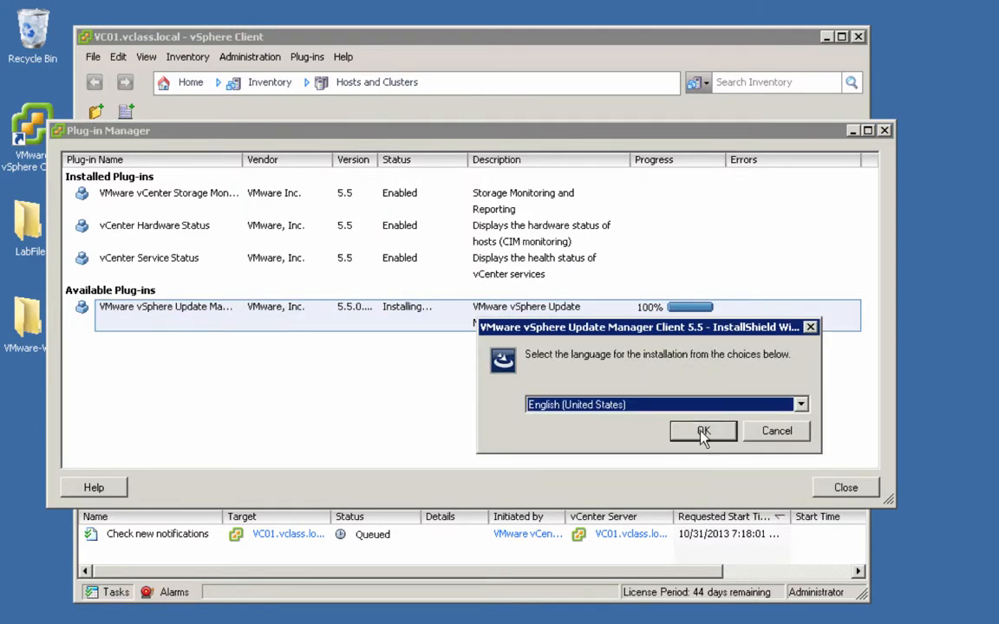
left_click(703, 431)
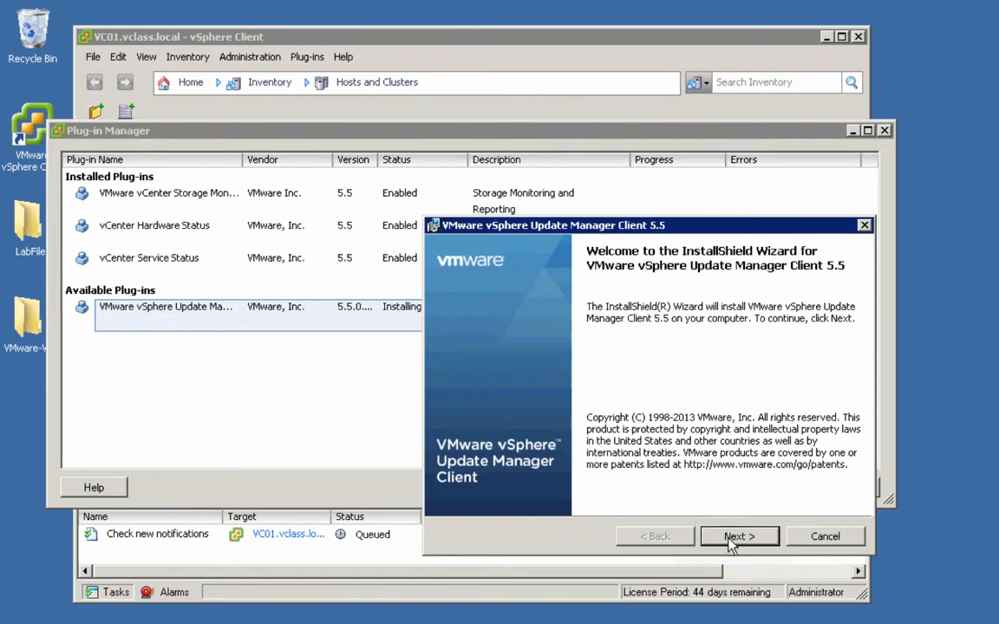
Accept the license terms and begin installing Update Manager Client 5.5
left_click(739, 536)
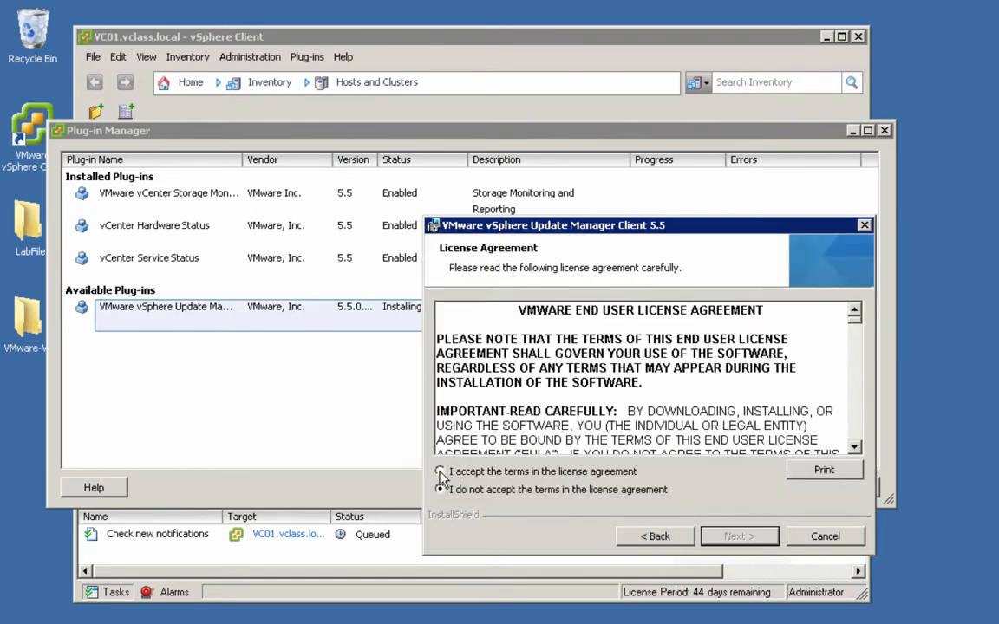
left_click(441, 471)
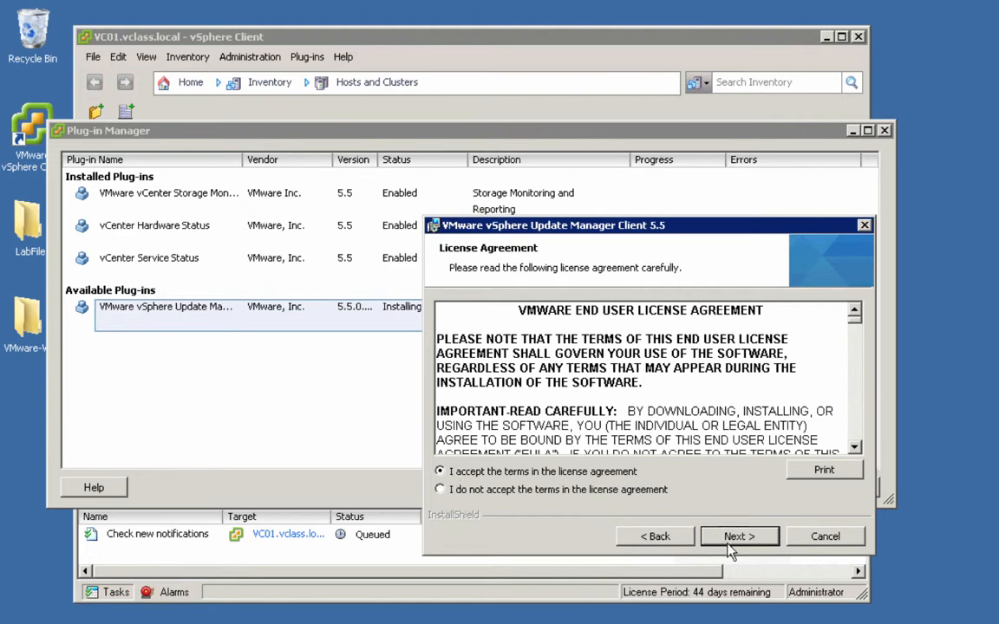
left_click(739, 536)
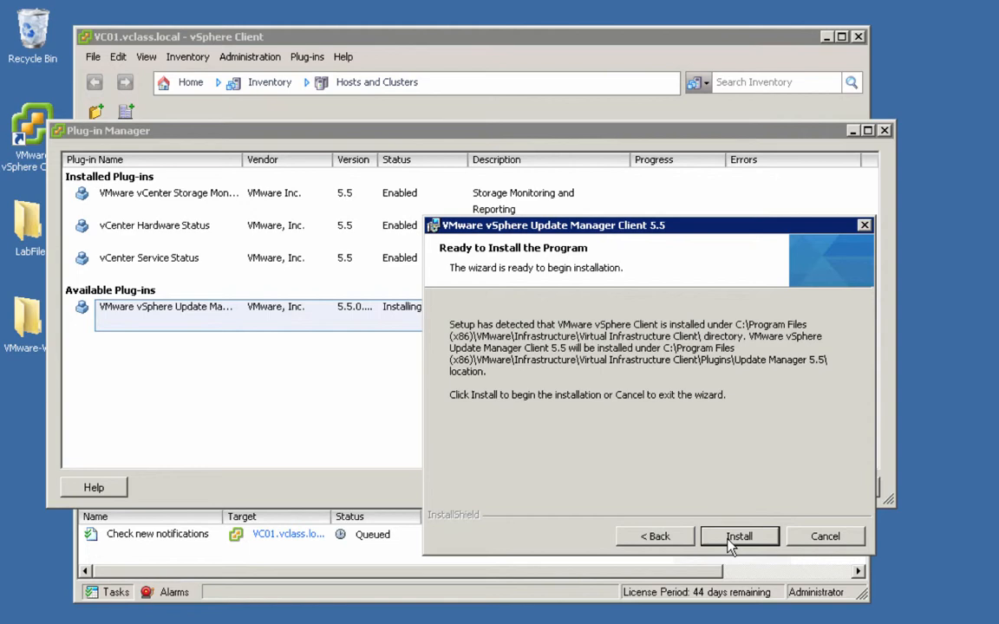
left_click(739, 536)
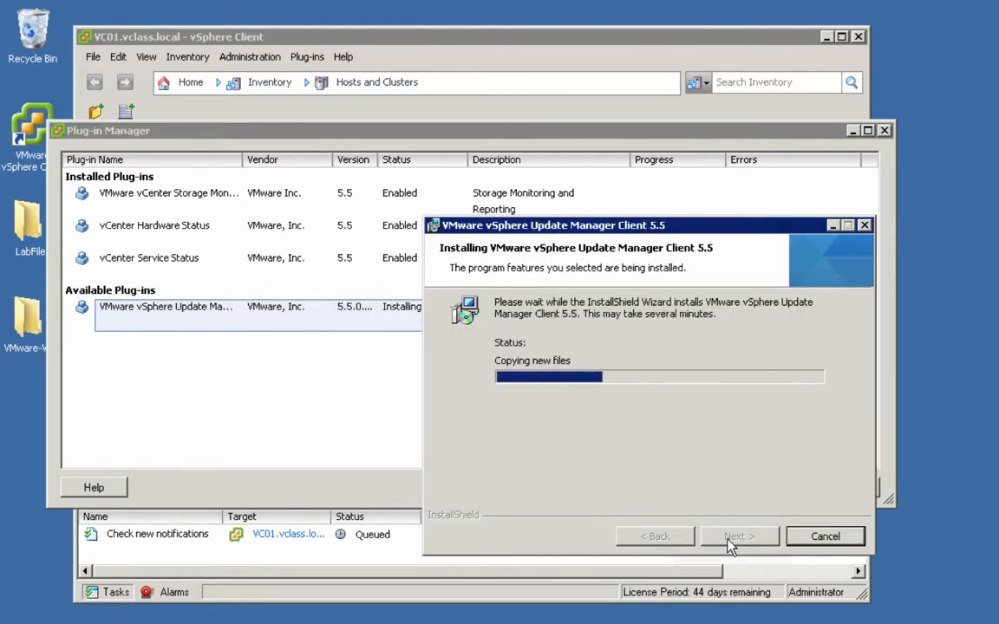